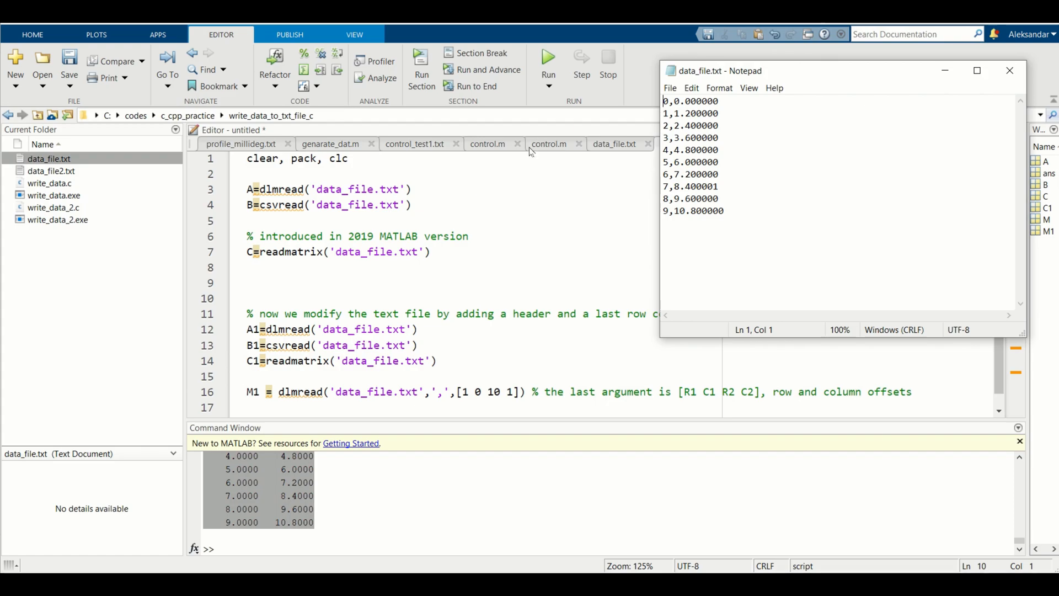
Inspect the data rows and the file name and counter declarations in write_data.c
left_click(737, 259)
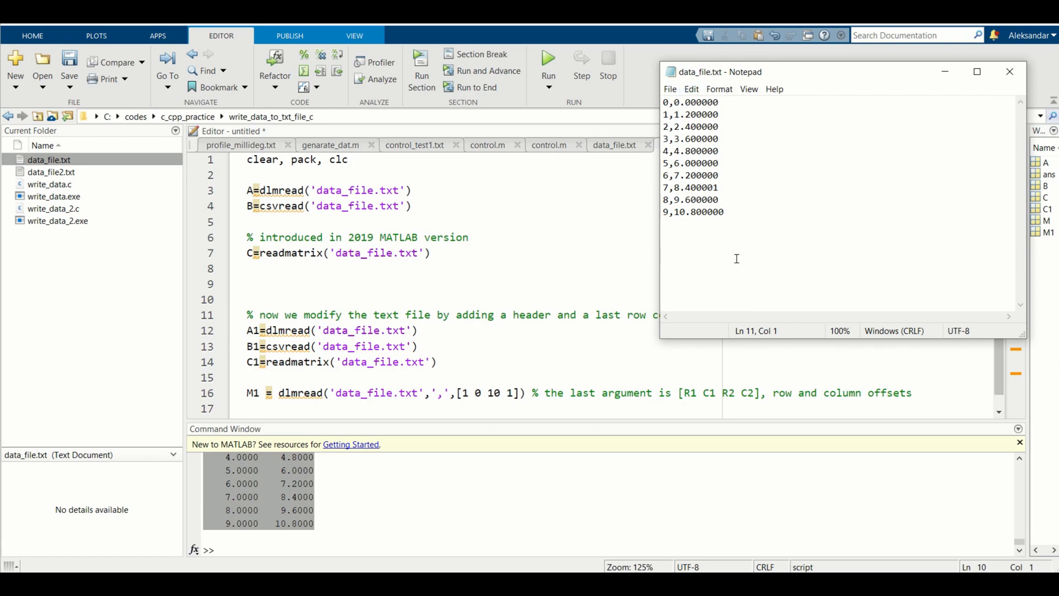
mouse_move(775, 89)
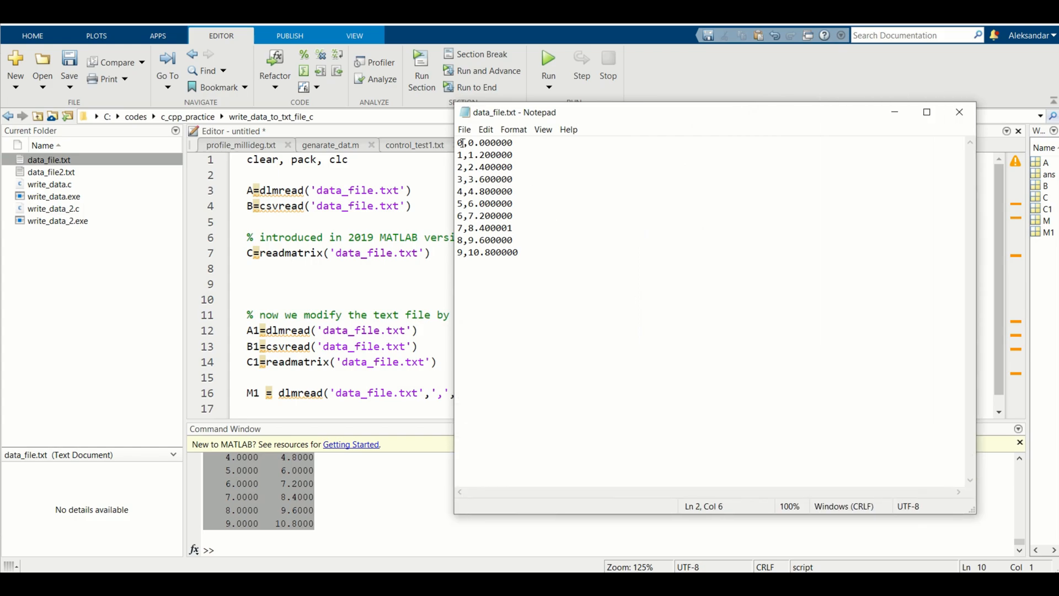
left_click(474, 142)
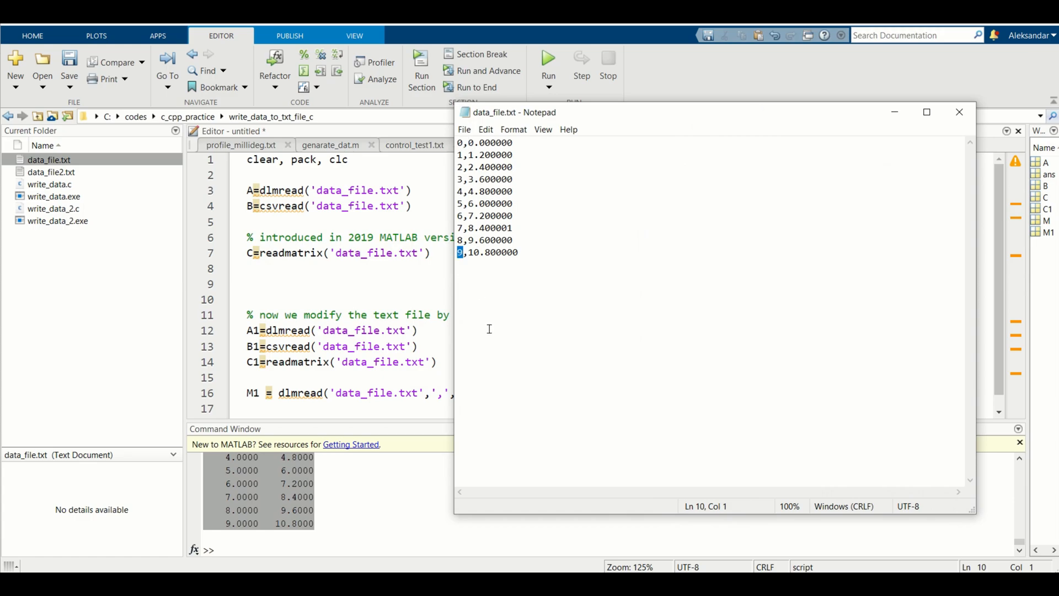
mouse_move(554, 234)
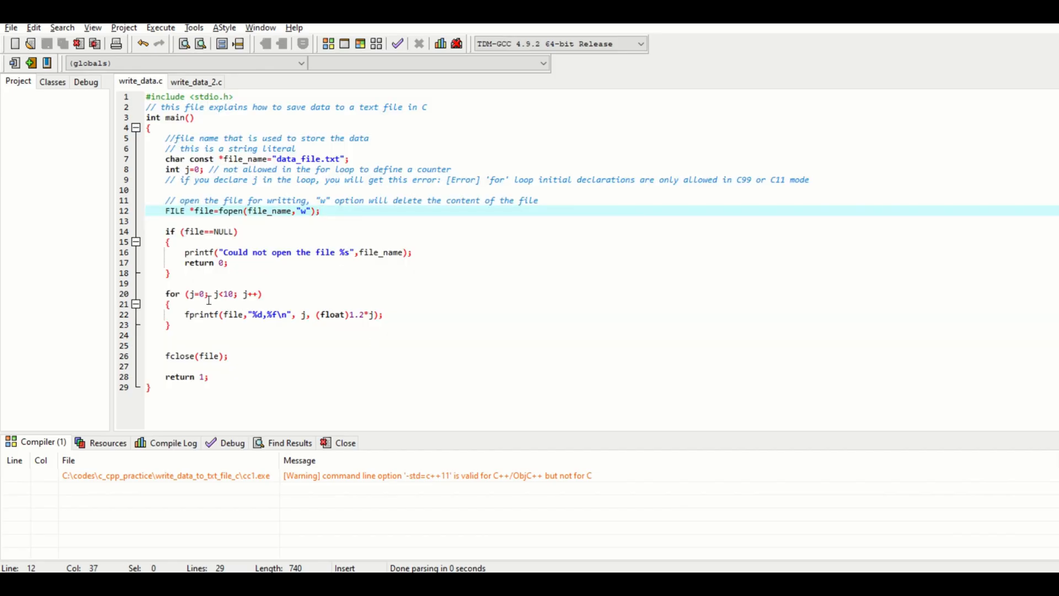
mouse_move(379, 181)
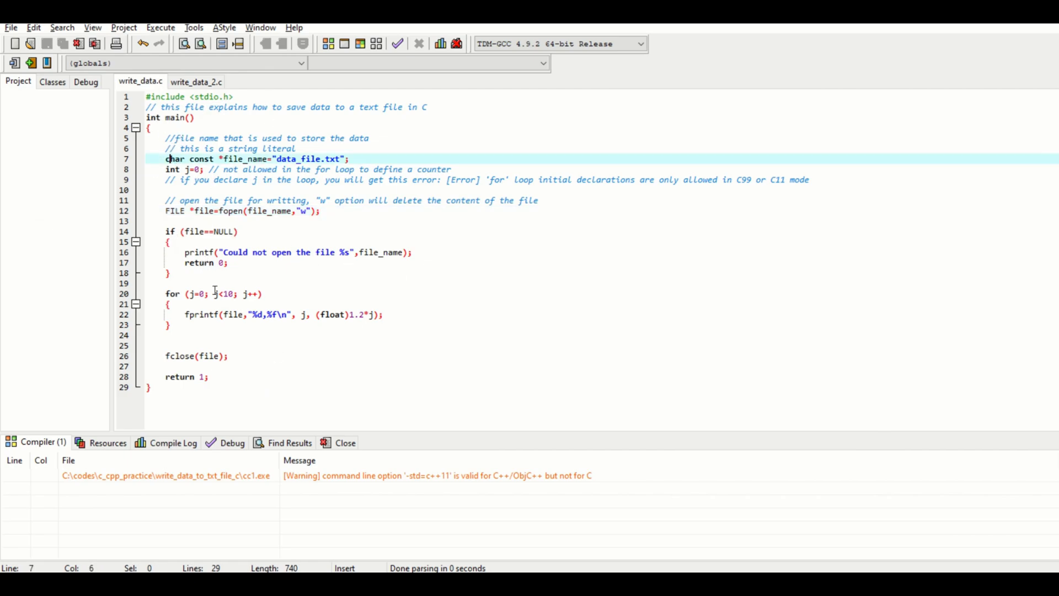
double_click(200, 315)
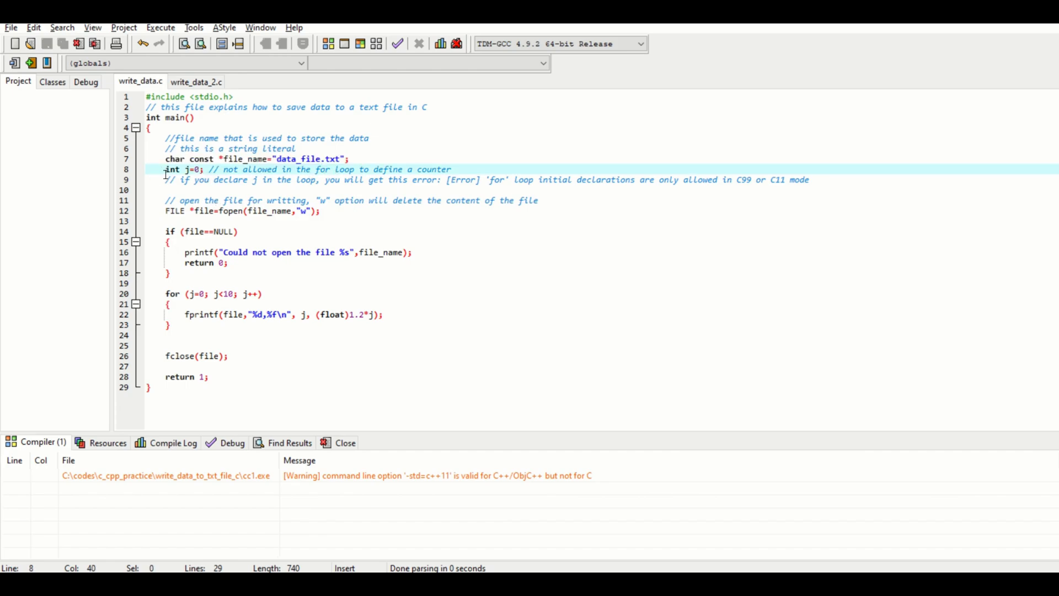
left_click_drag(164, 168, 240, 168)
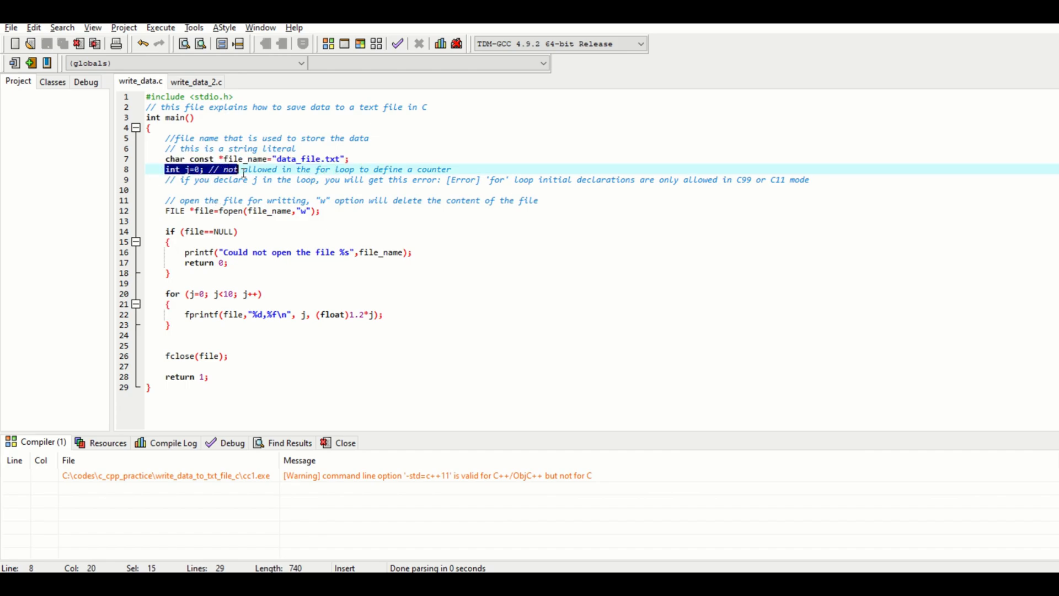
left_click_drag(239, 169, 571, 180)
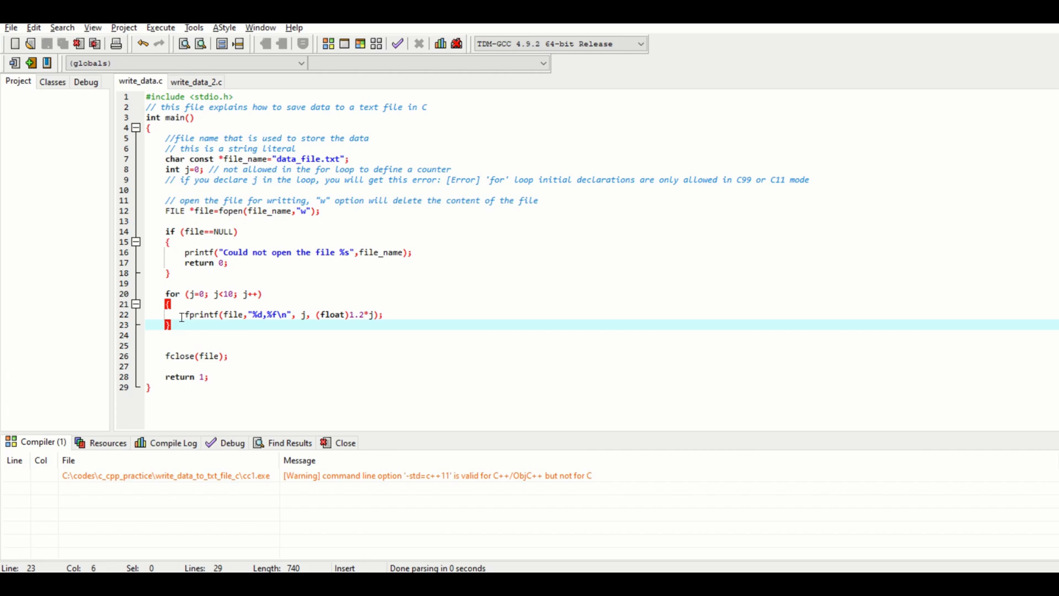
Review the for loop, fprintf, fopen and if block, then dismiss the Avast notice
left_click(384, 314)
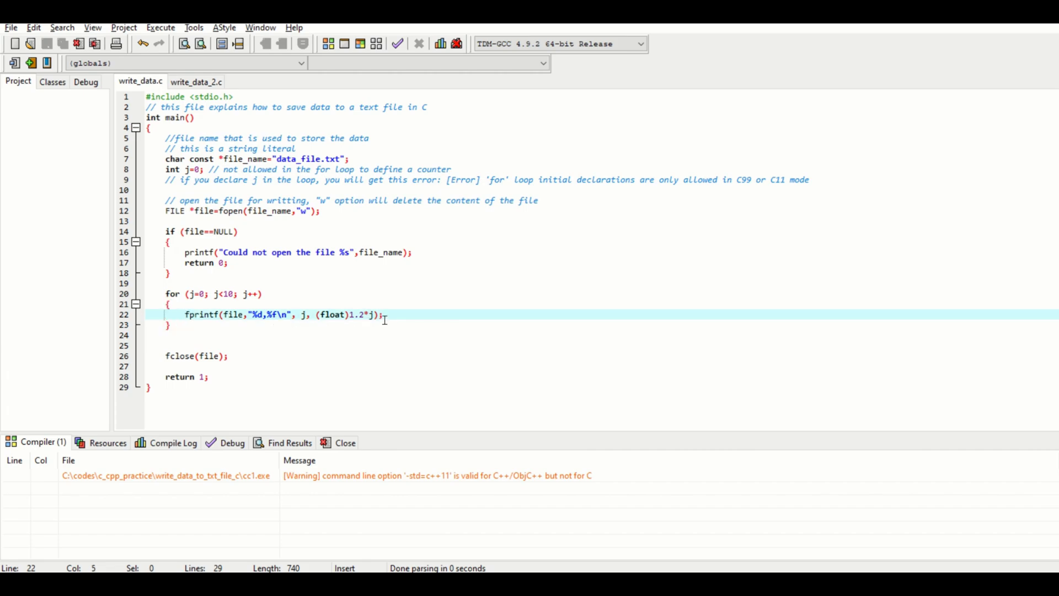
left_click(165, 201)
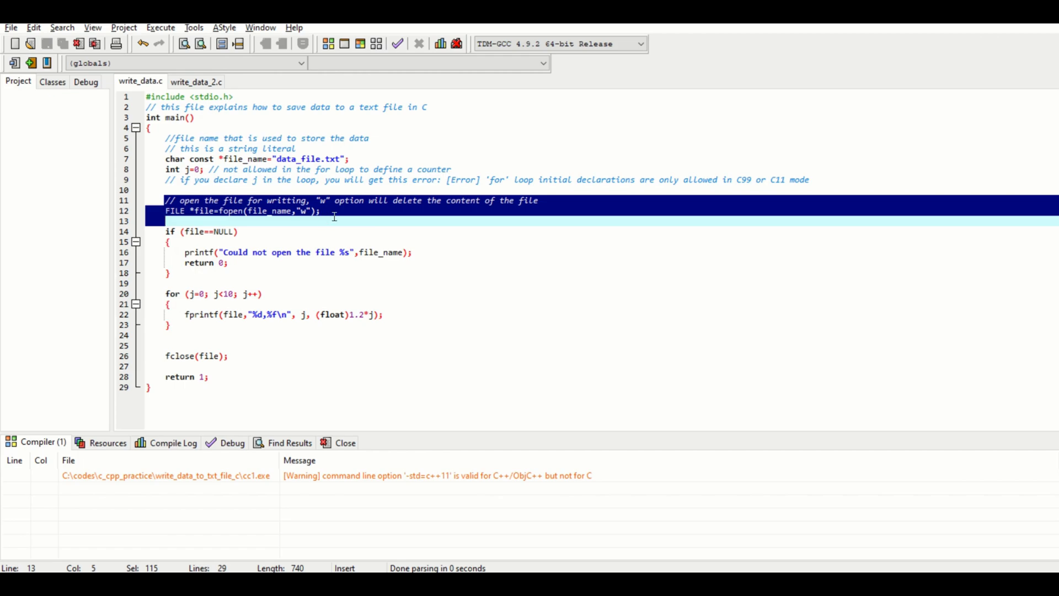
left_click(265, 211)
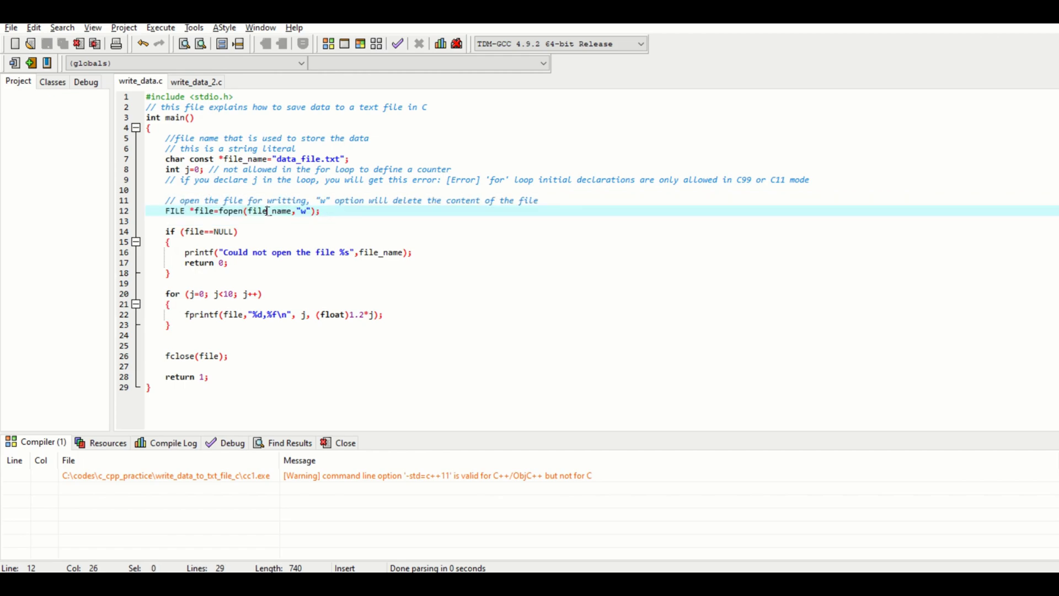
double_click(294, 159)
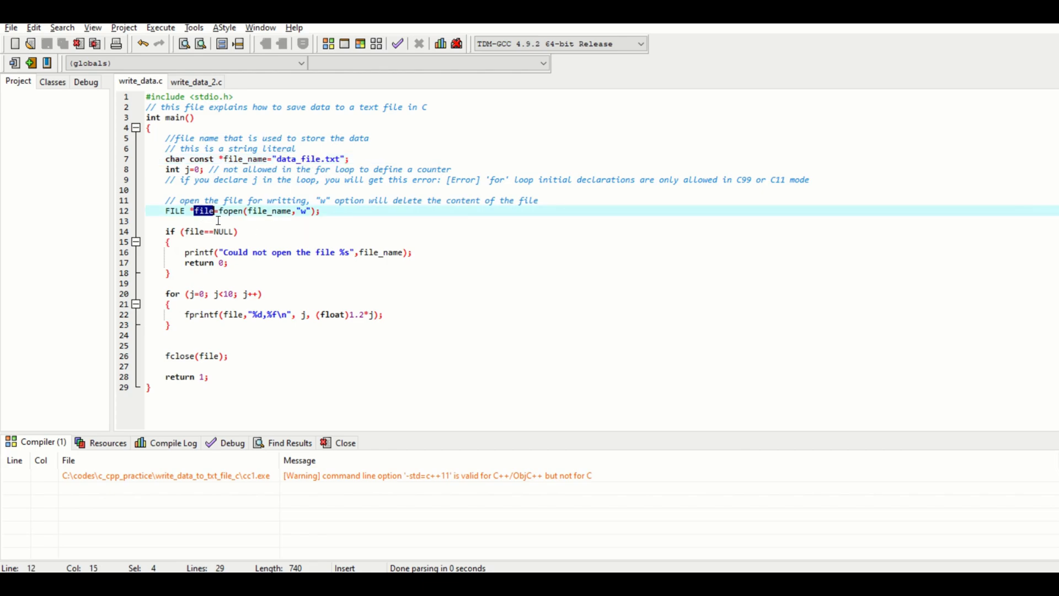
mouse_move(180, 213)
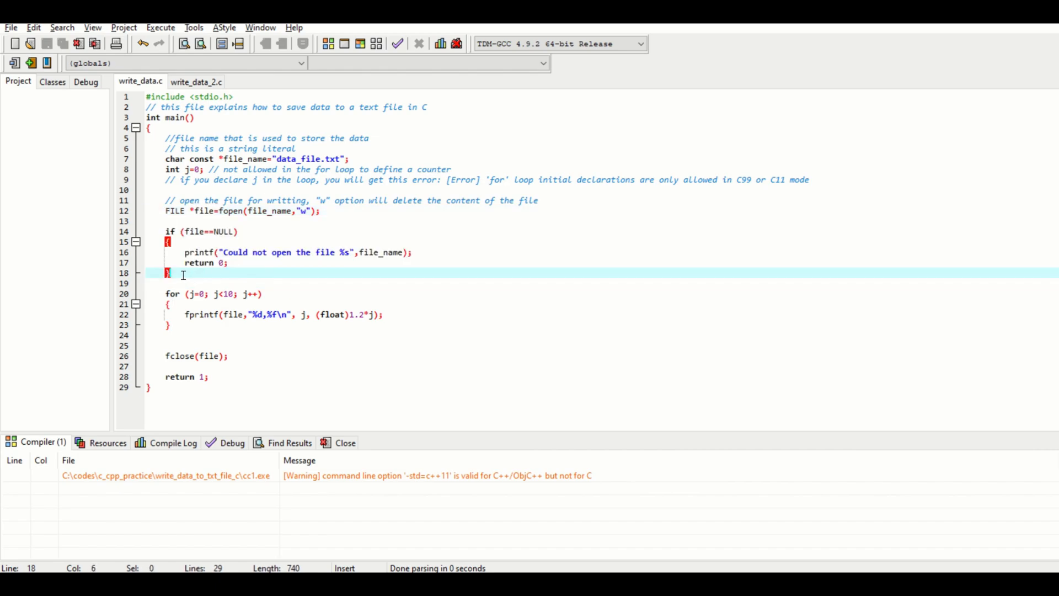
mouse_move(277, 276)
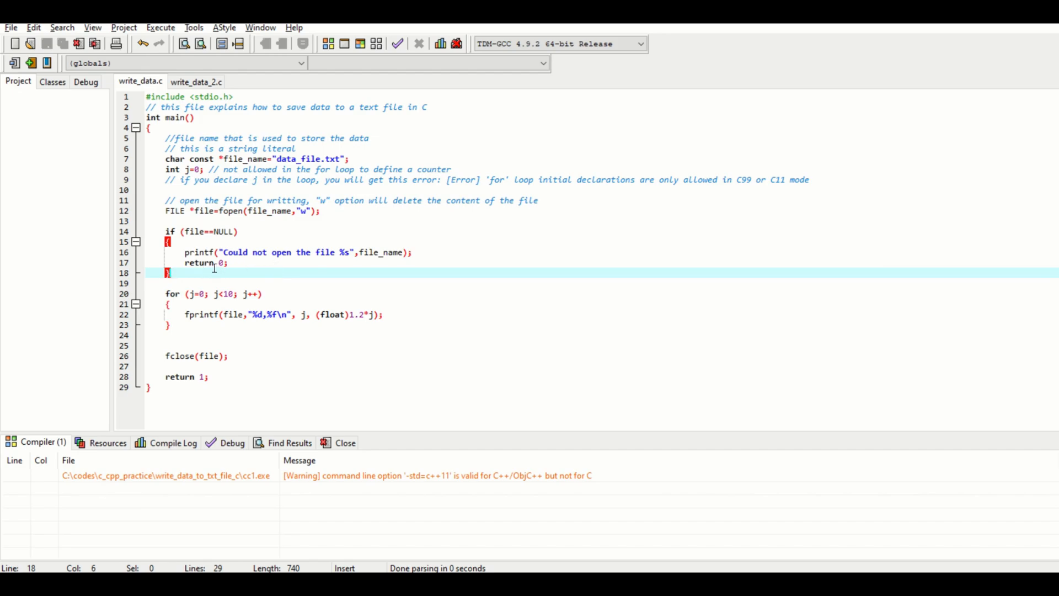
left_click(226, 232)
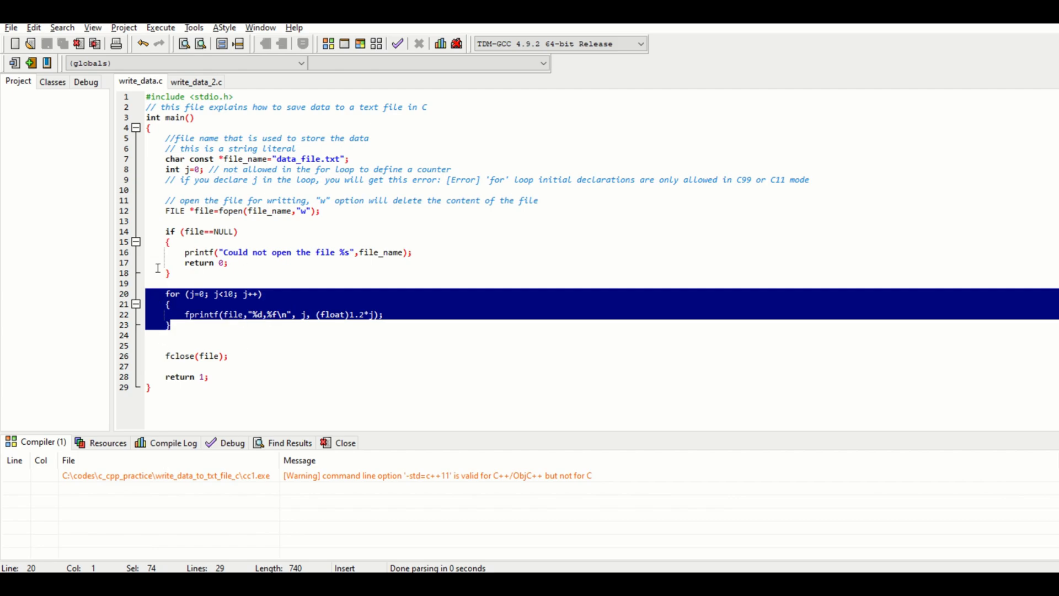
mouse_move(408, 351)
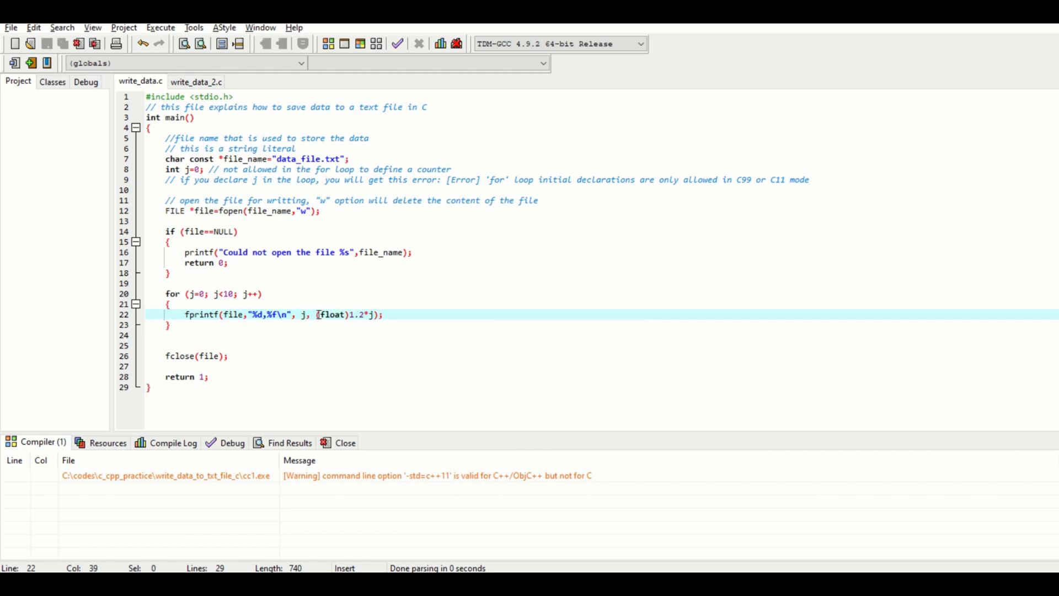
left_click_drag(315, 314, 371, 314)
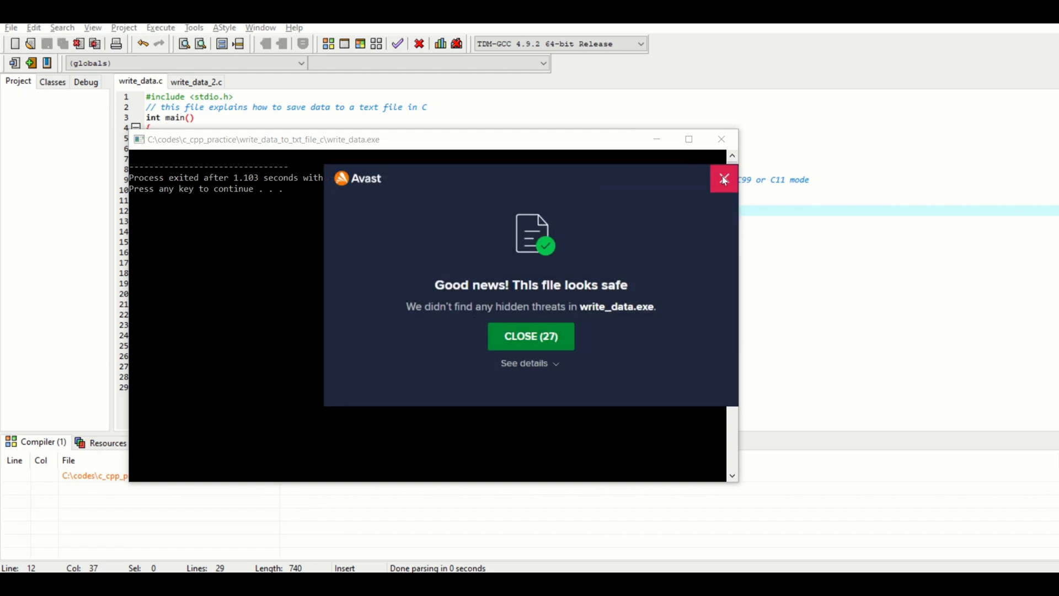
left_click(723, 178)
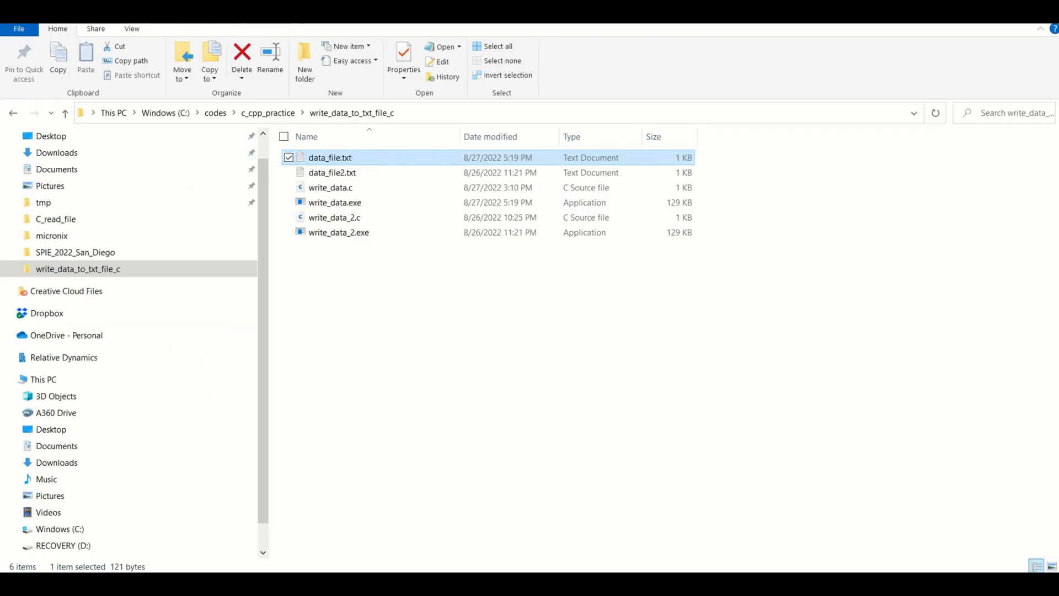
Open data_file.txt in Notepad to check its ten comma-separated index,value rows
double_click(329, 157)
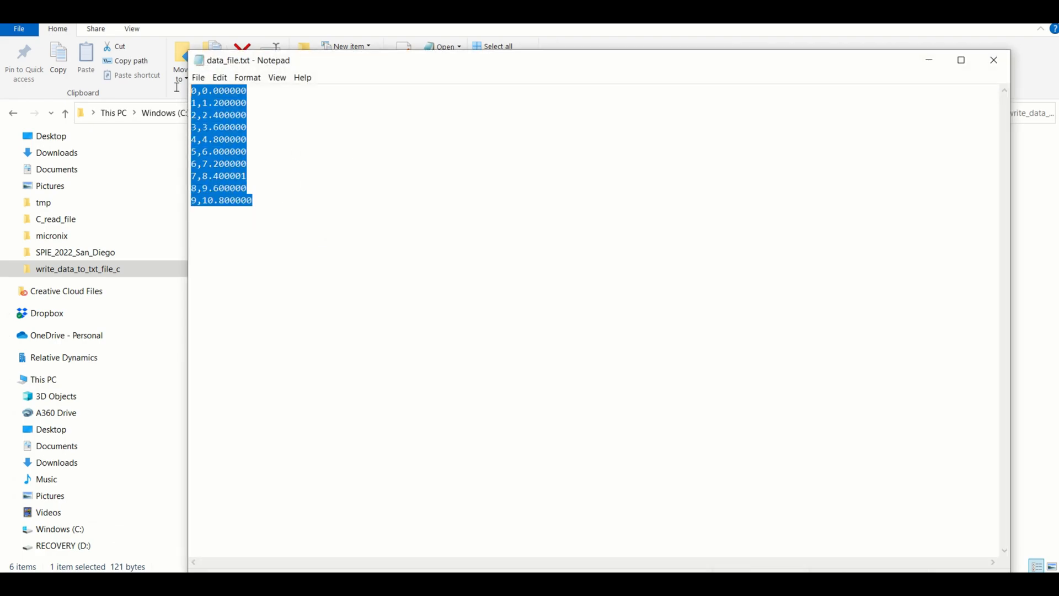
left_click(245, 163)
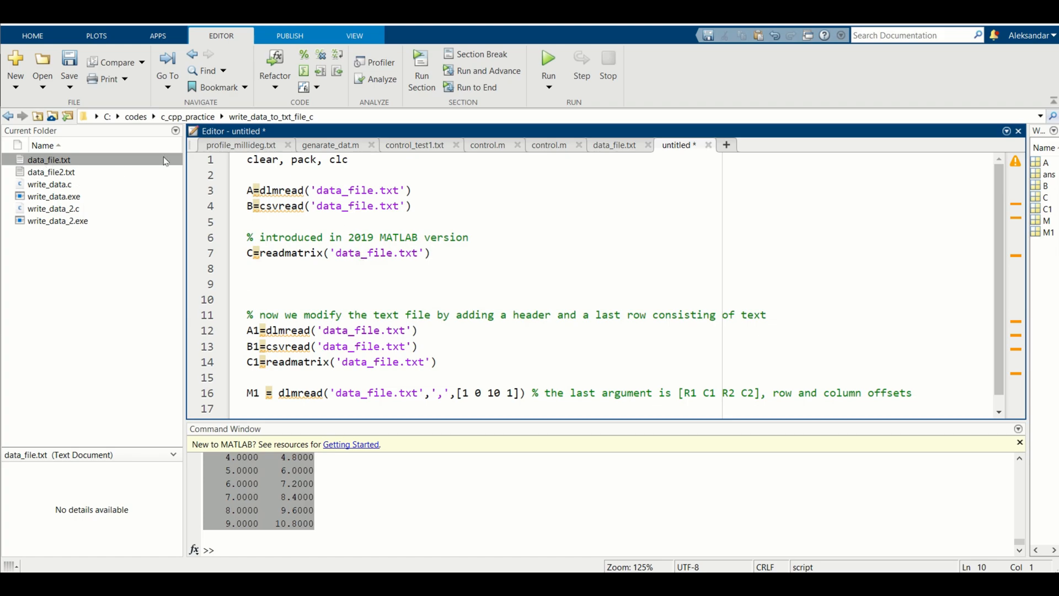
mouse_move(293, 206)
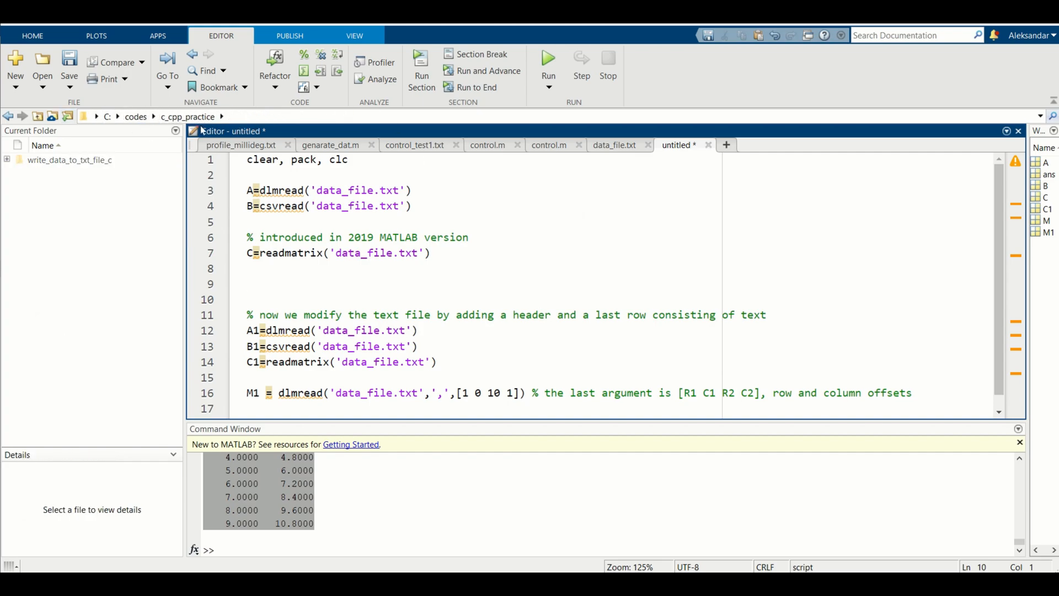
left_click(108, 116)
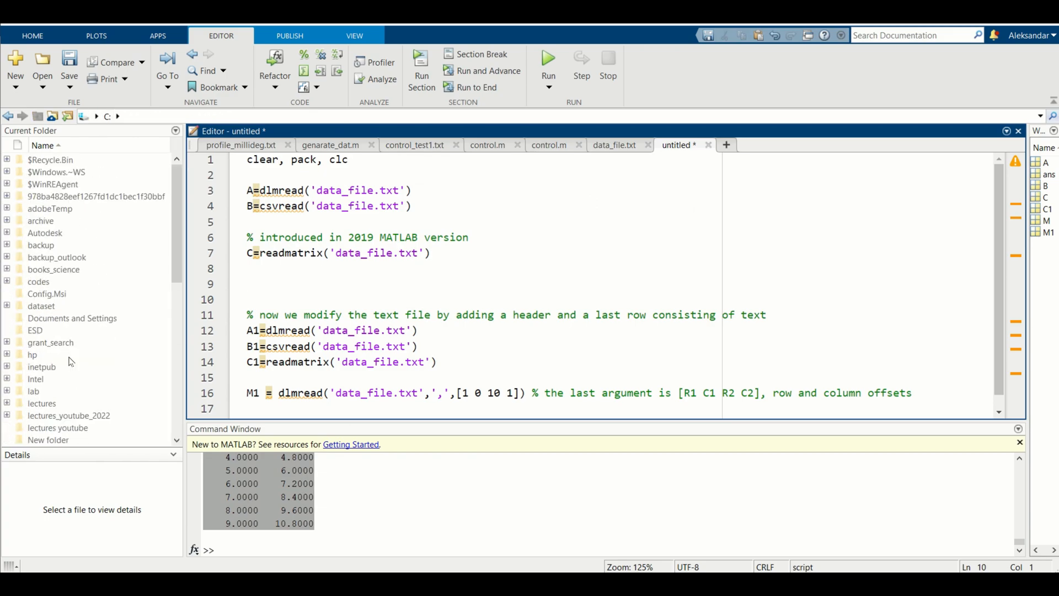
double_click(38, 281)
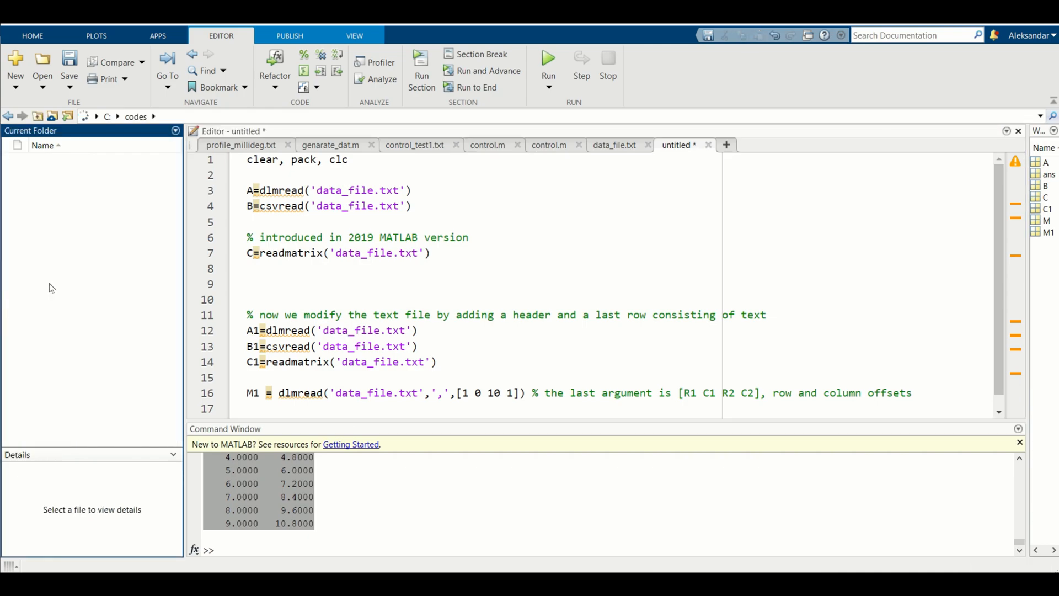
left_click(53, 209)
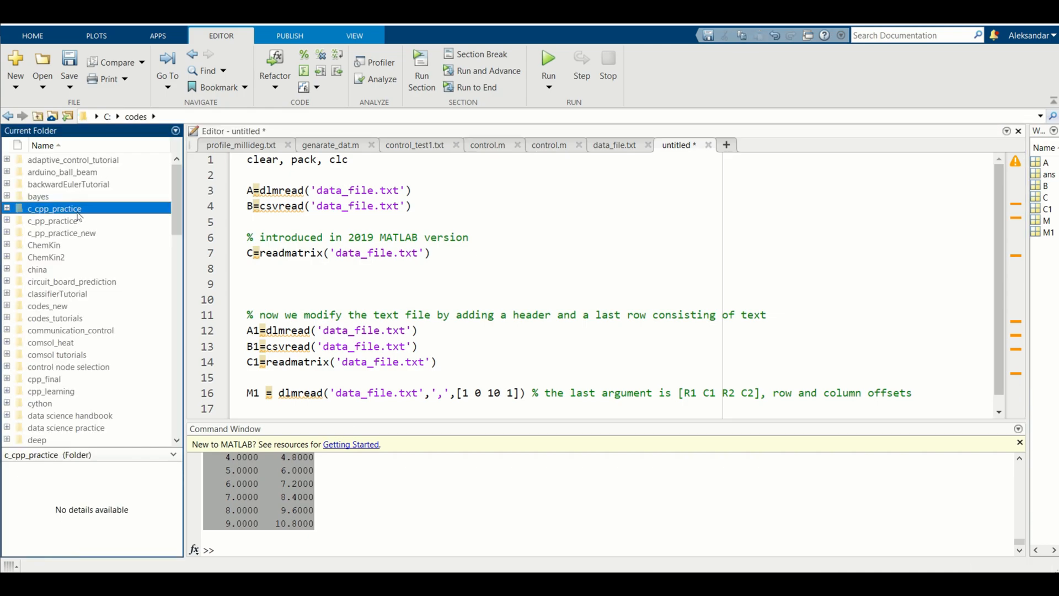
double_click(54, 208)
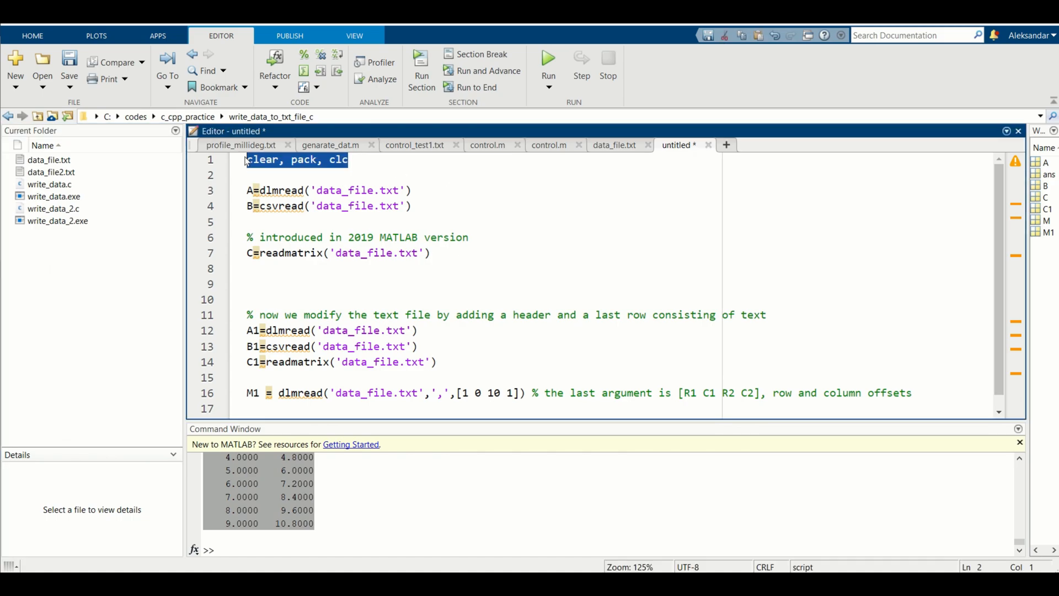
Select dlmread on line 3 and scroll through the output of help dlmread
left_click(548, 60)
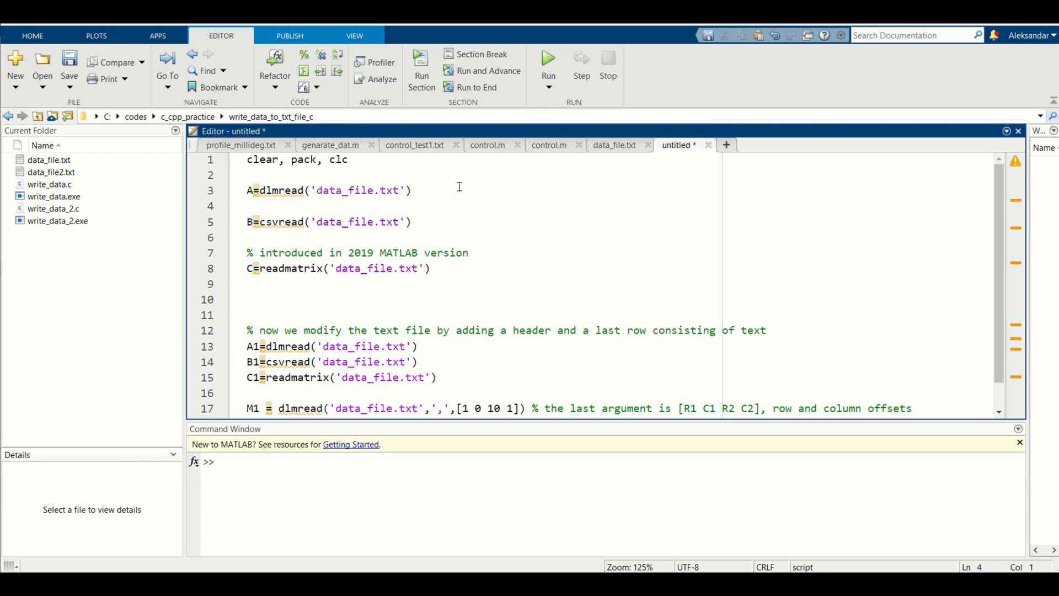
left_click(411, 191)
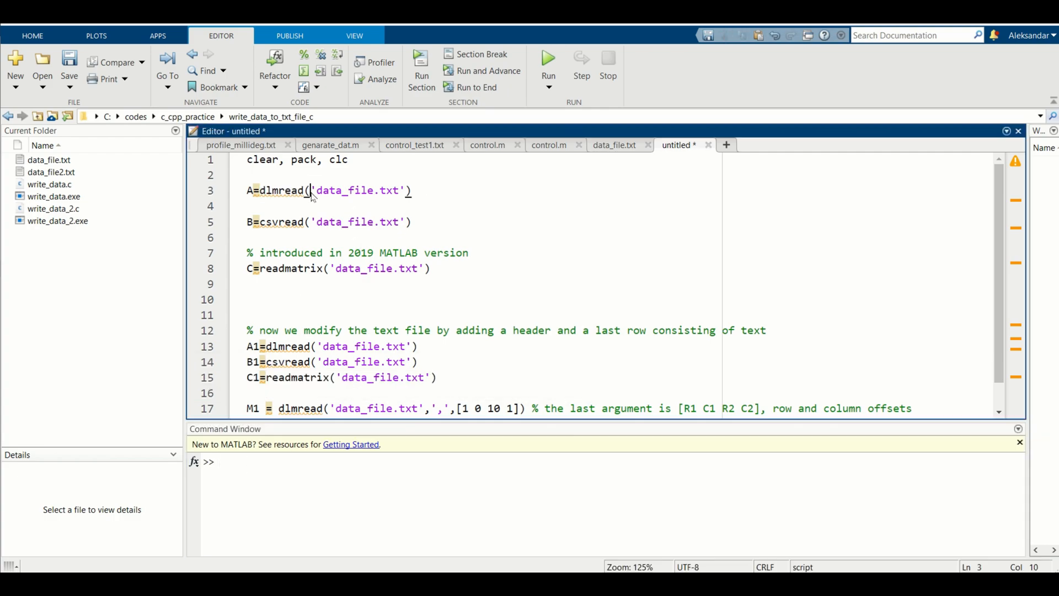
double_click(280, 191)
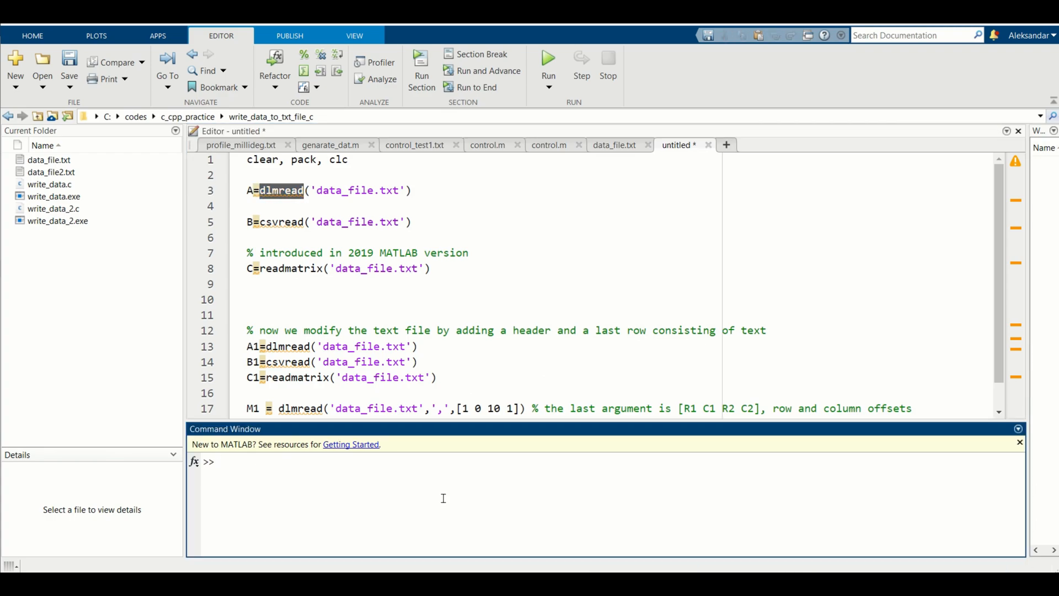
type("help dlmread")
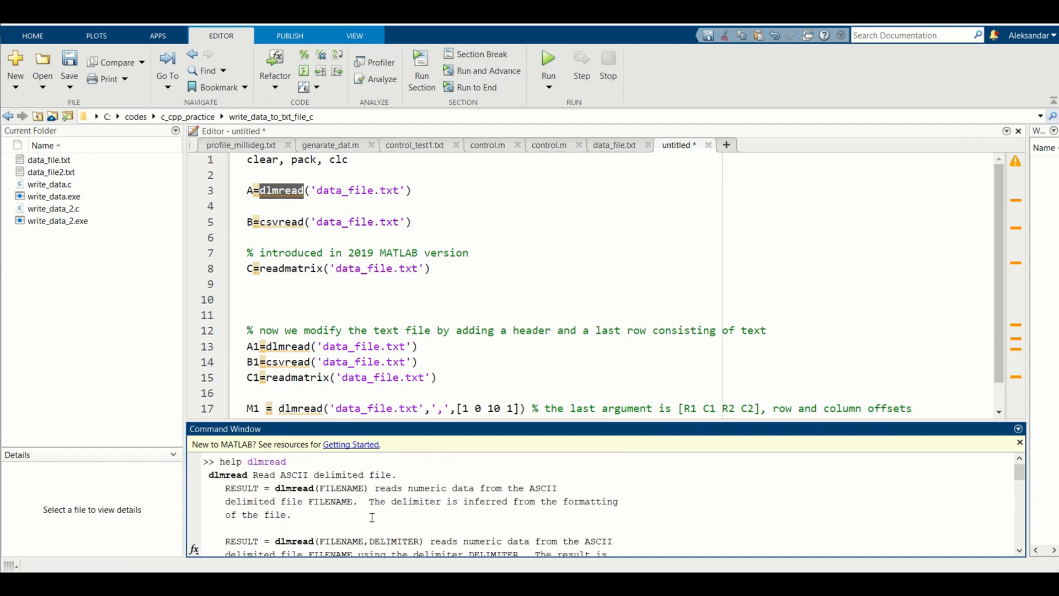
scroll("down", 3)
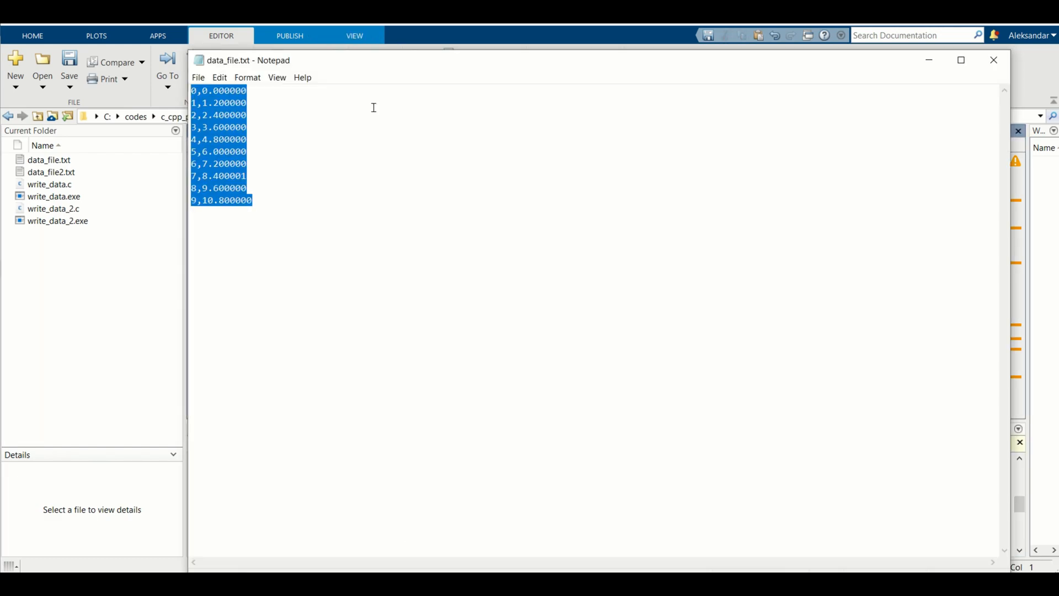
mouse_move(901, 76)
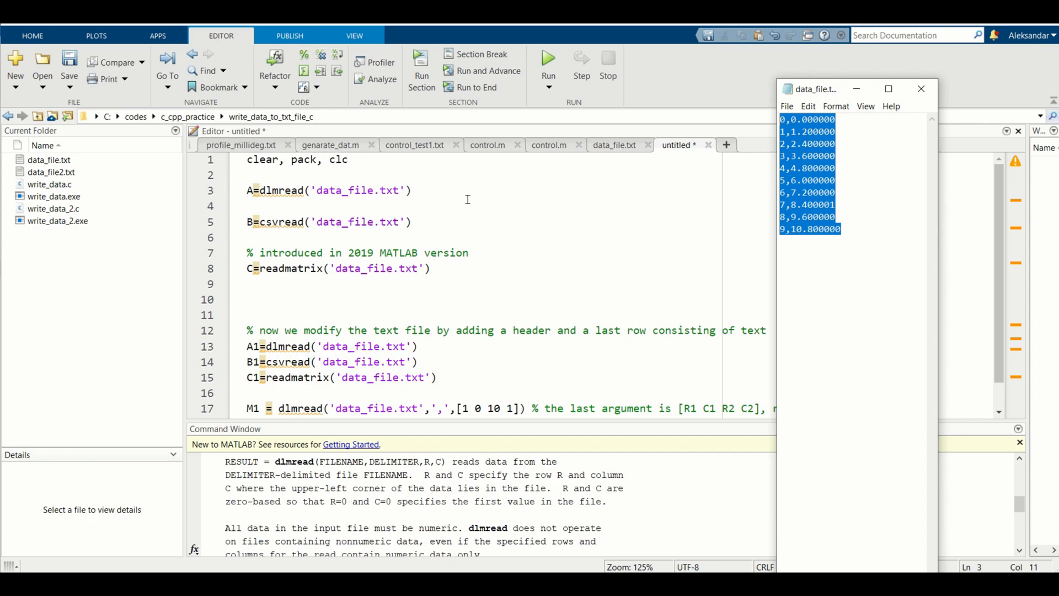
Evaluate line 3, A=dlmread('data_file.txt'), and confirm A is 10×2 double with whos
left_click(412, 190)
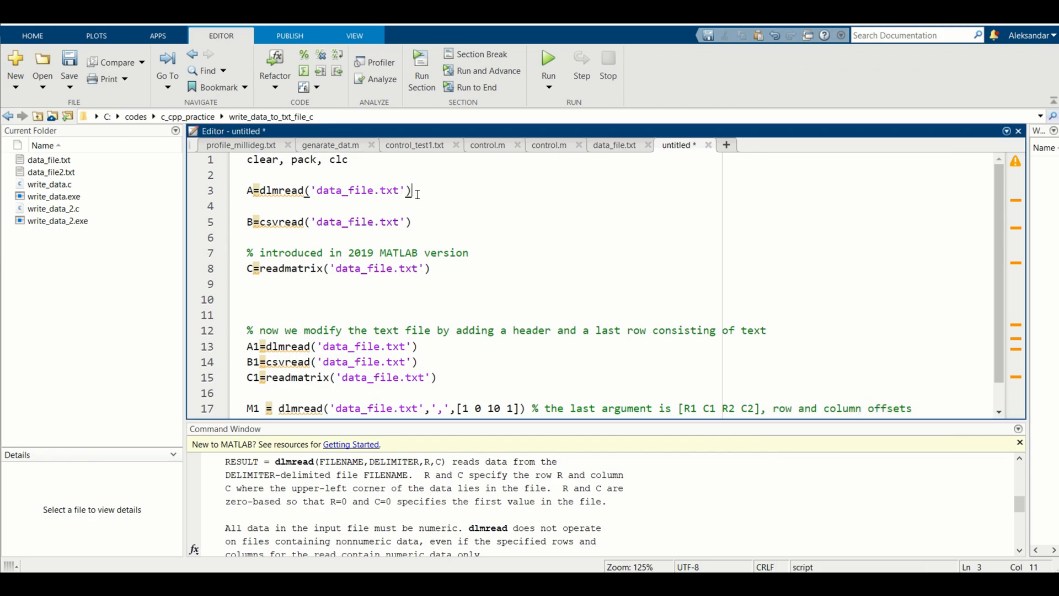
right_click(327, 190)
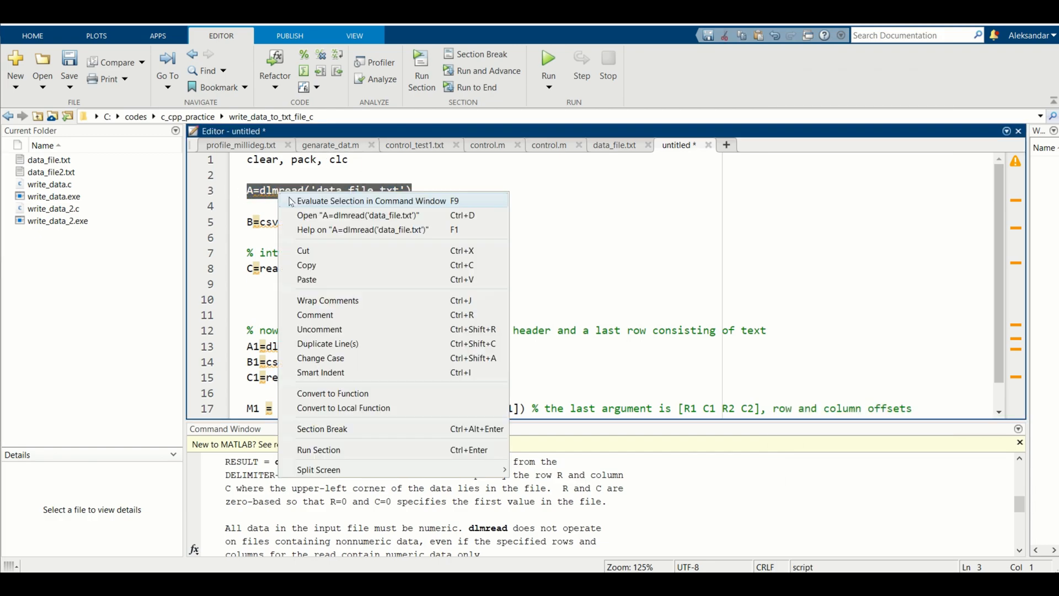
left_click(371, 201)
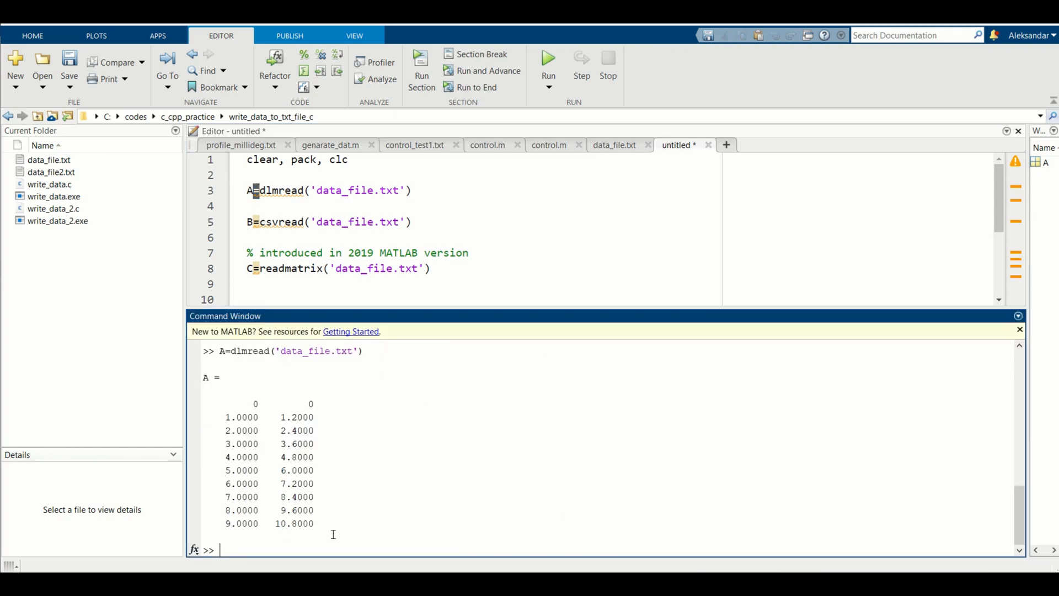
type("whos")
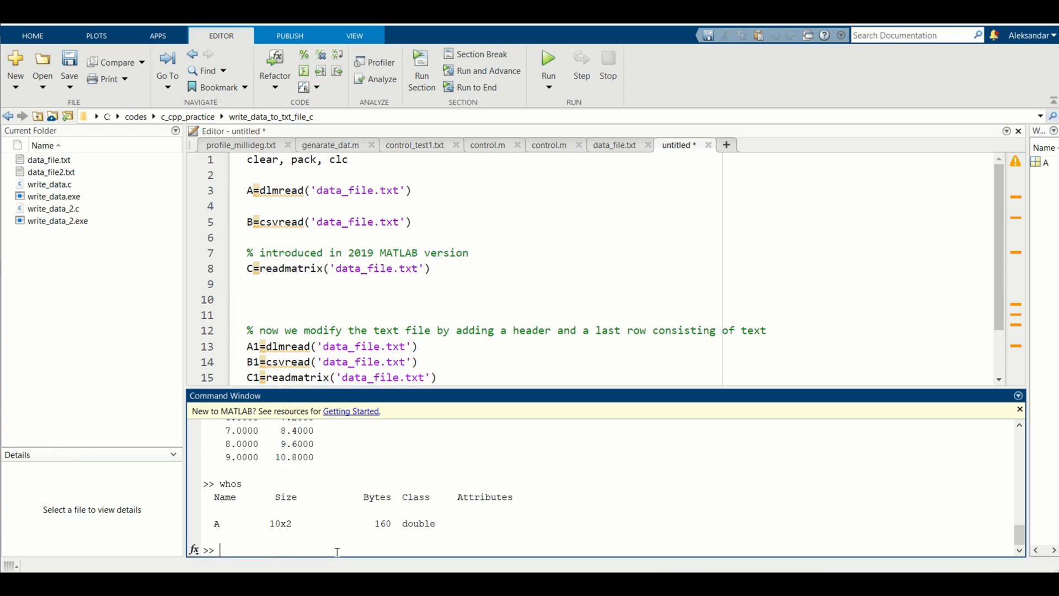
Run help csvread and scroll down to its see-also list
type("help c")
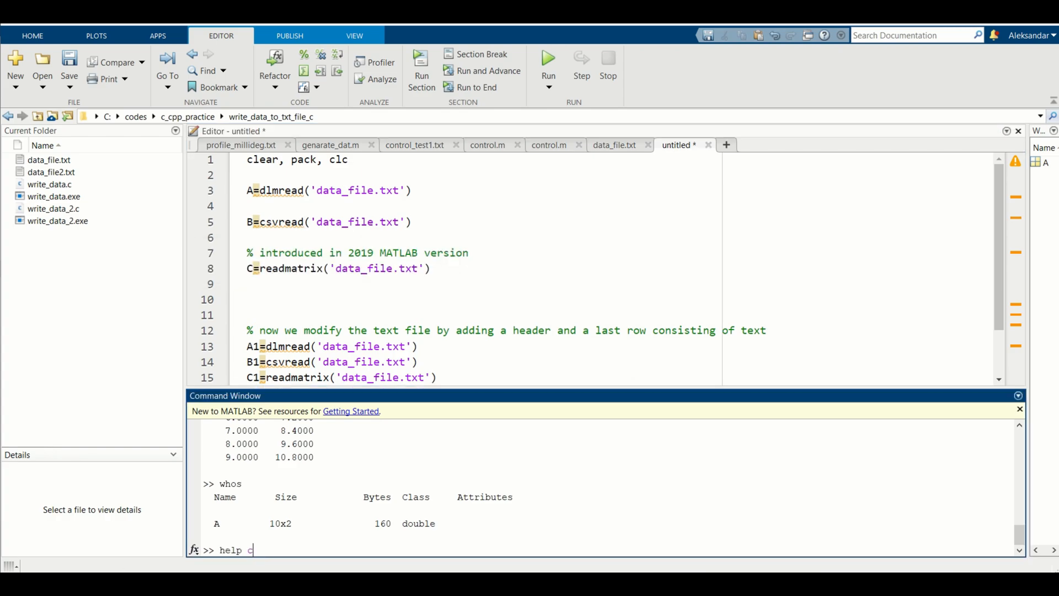
type("svread")
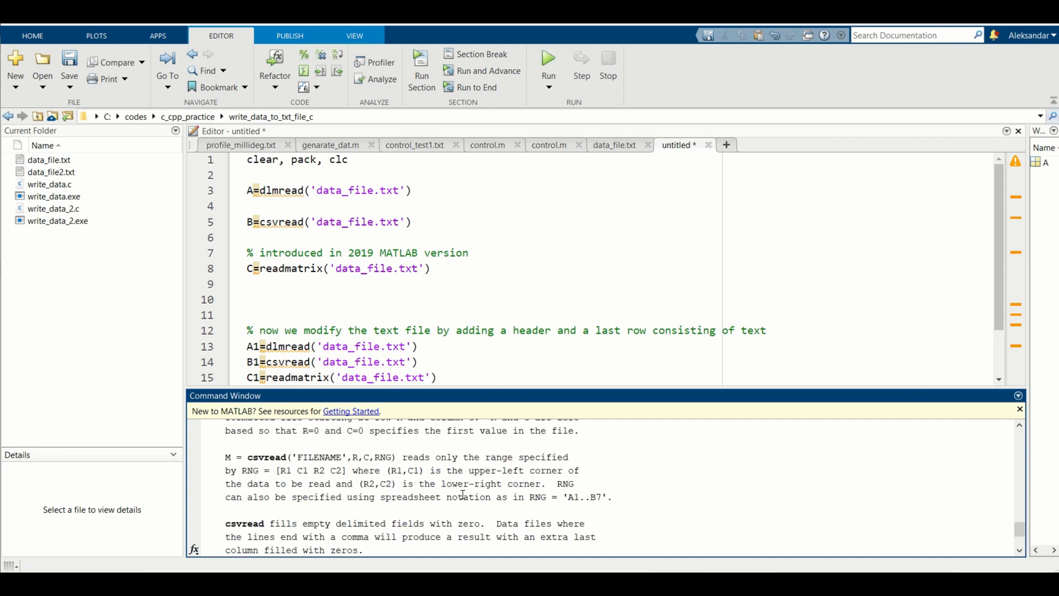
scroll("down", 3)
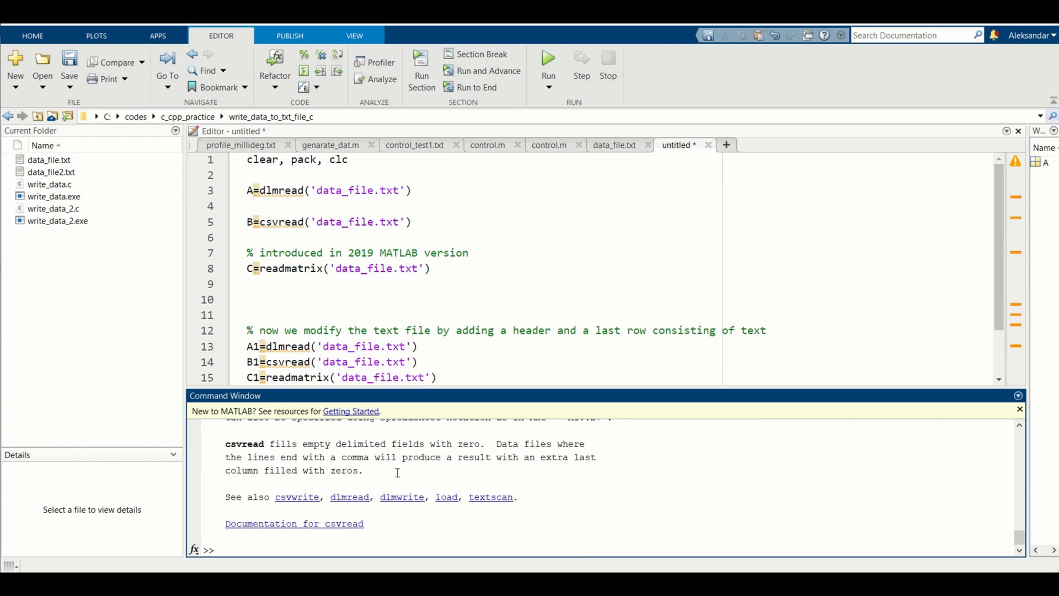
mouse_move(465, 233)
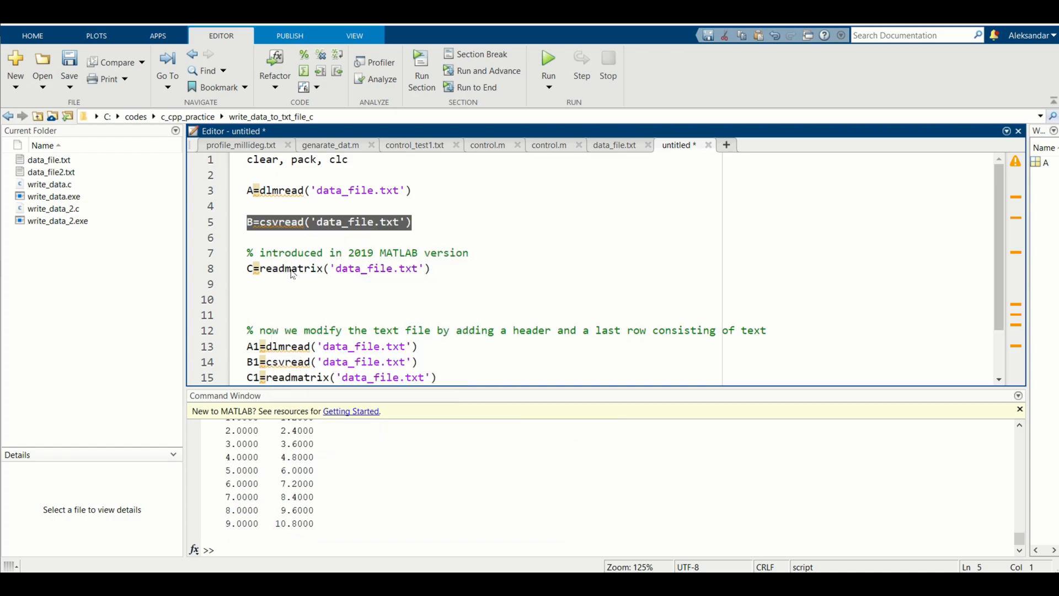
Display B, compute A-B to get all zeros, and list A, B, ans with whos
type("B")
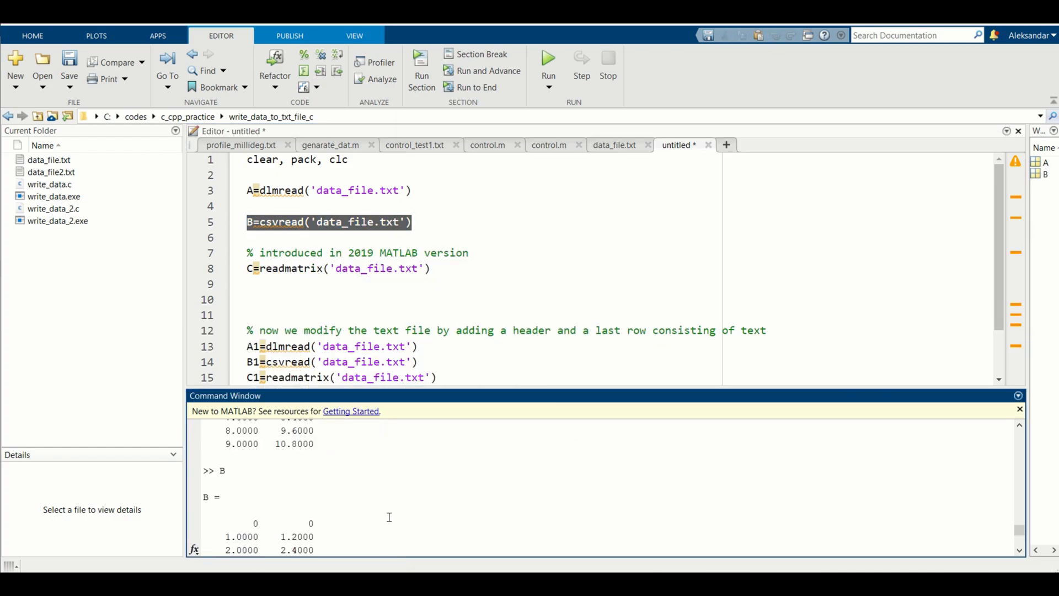
type("A-B")
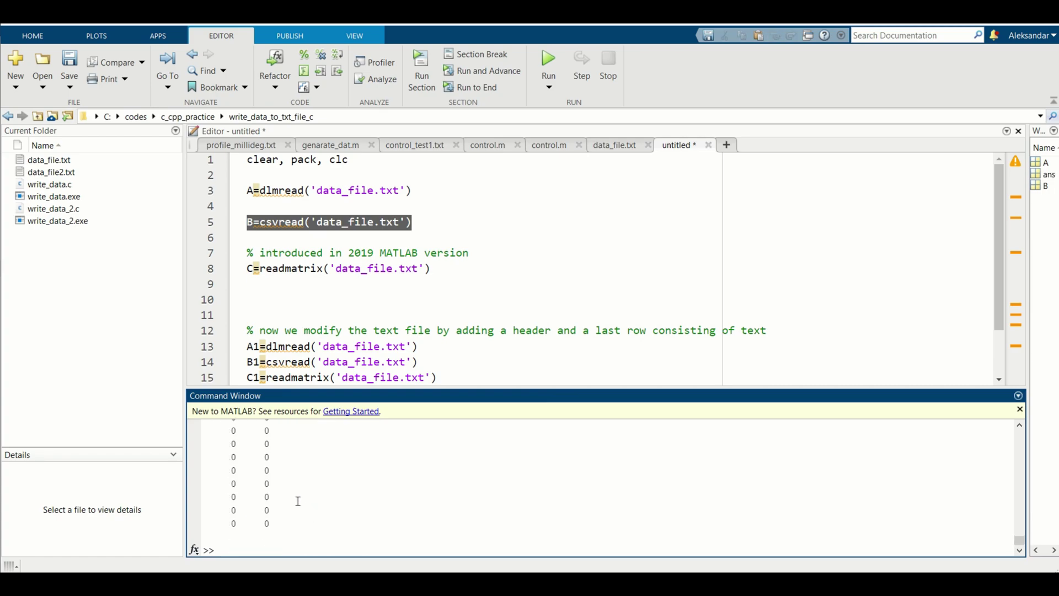
type("whos")
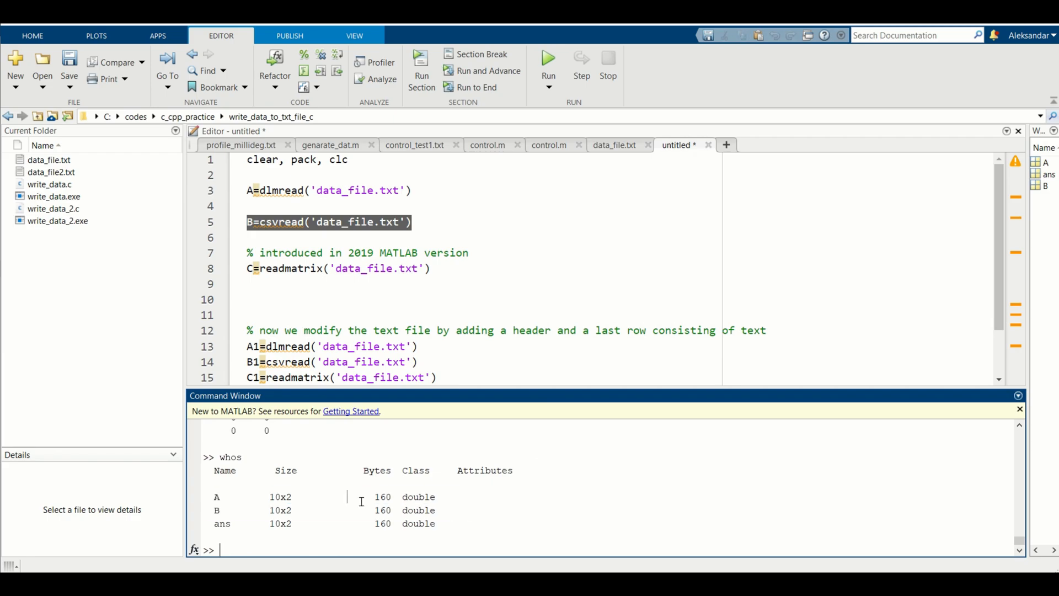
mouse_move(440, 511)
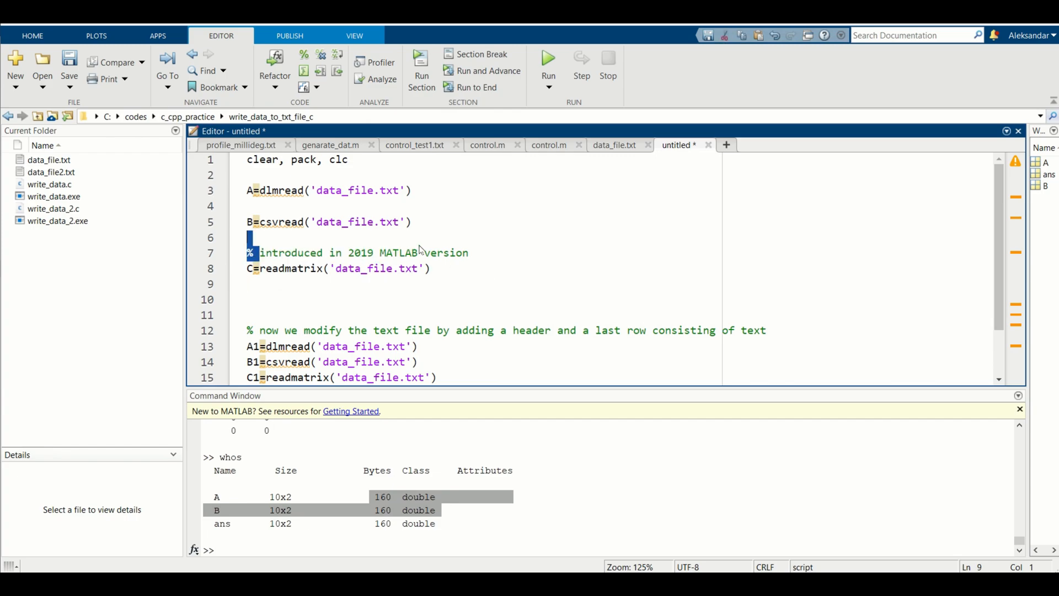
Evaluate the readmatrix lines to create C and check the workspace with whos
left_click(376, 253)
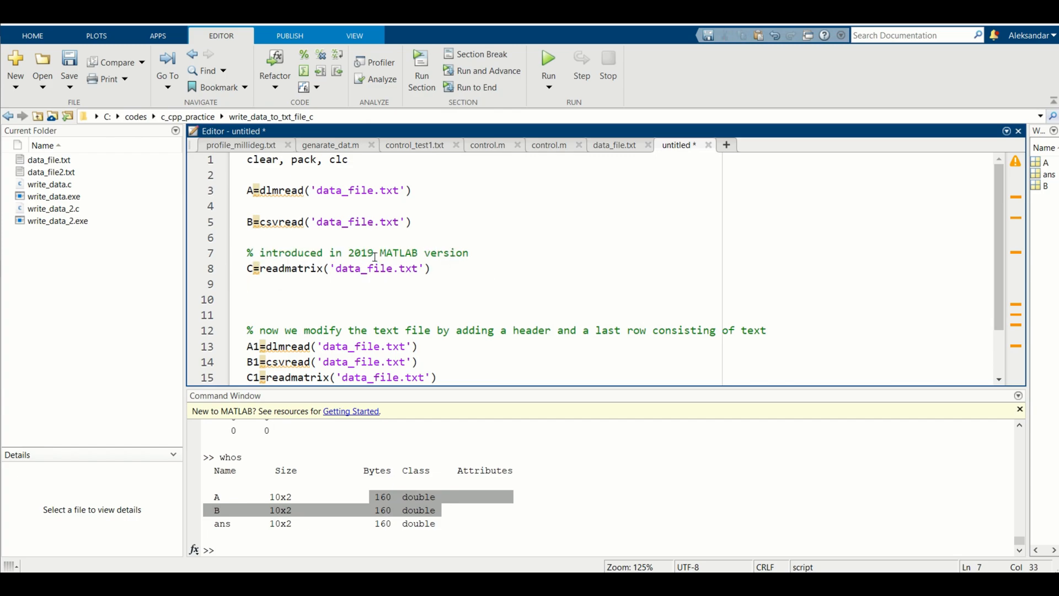
mouse_move(408, 252)
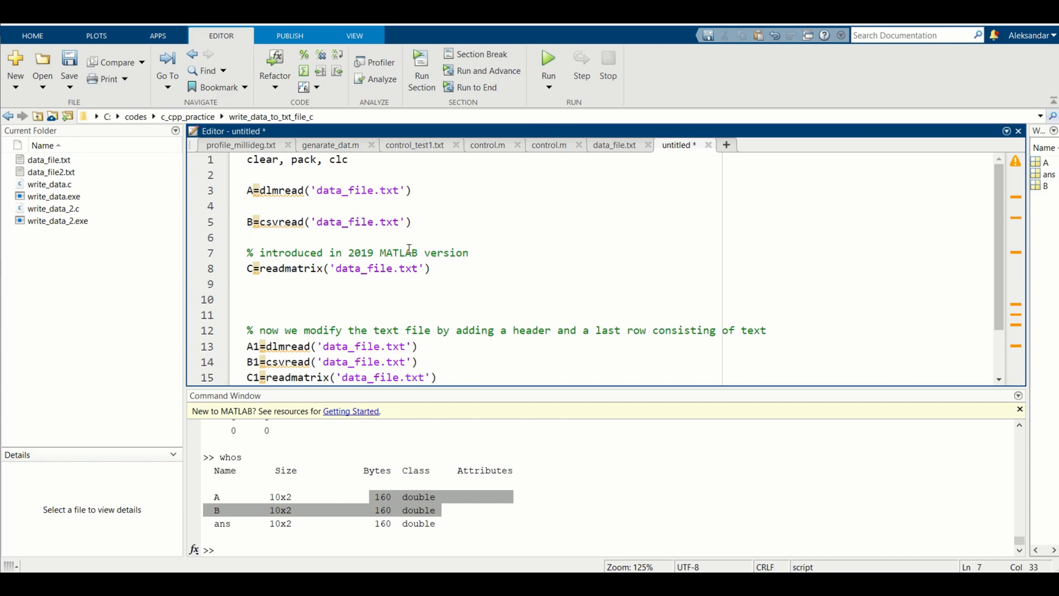
left_click(433, 268)
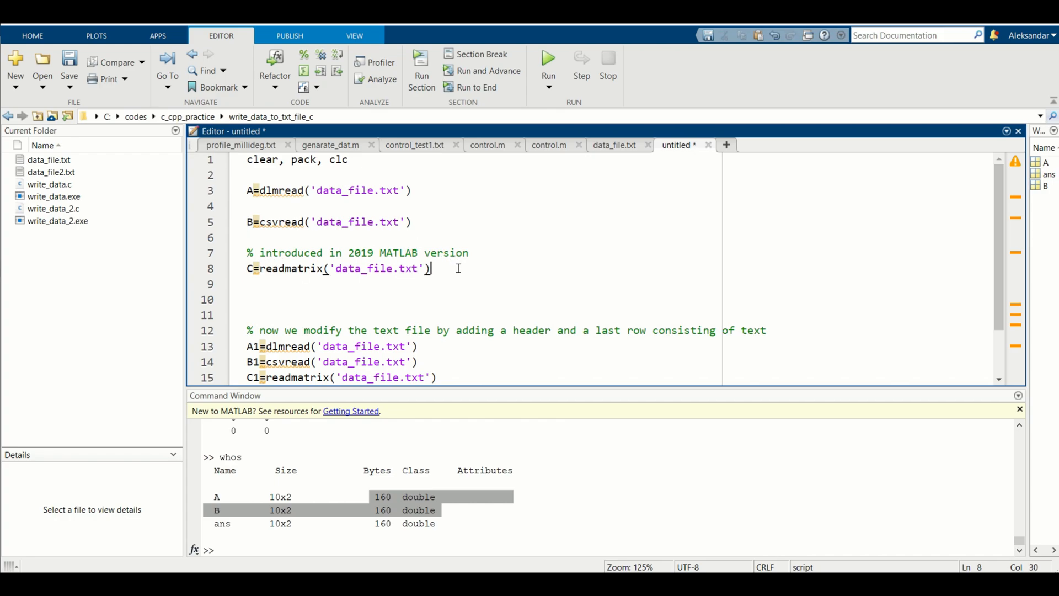
right_click(325, 252)
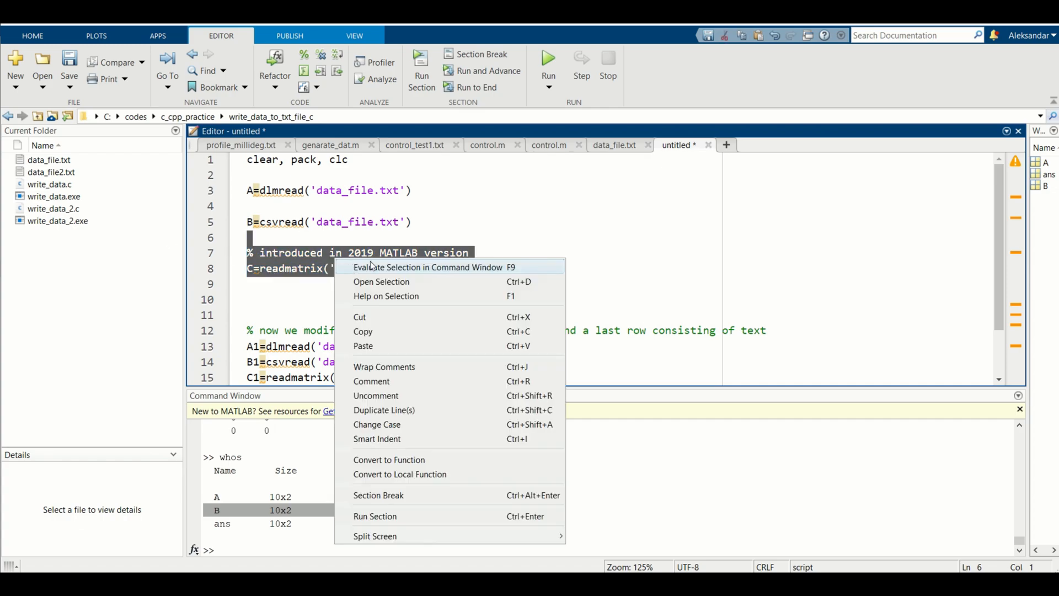
left_click(428, 267)
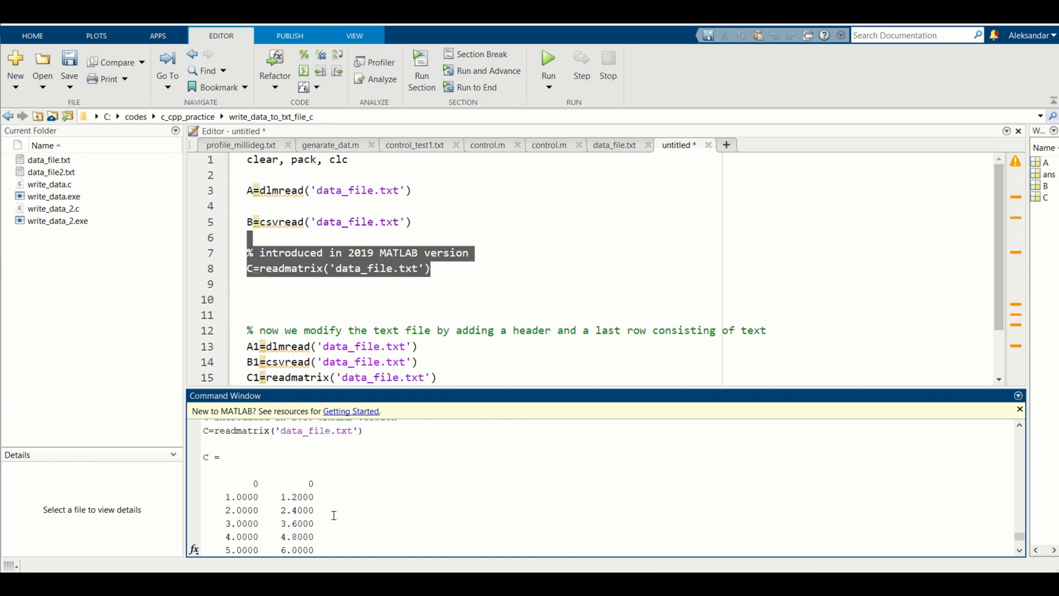
type("whos")
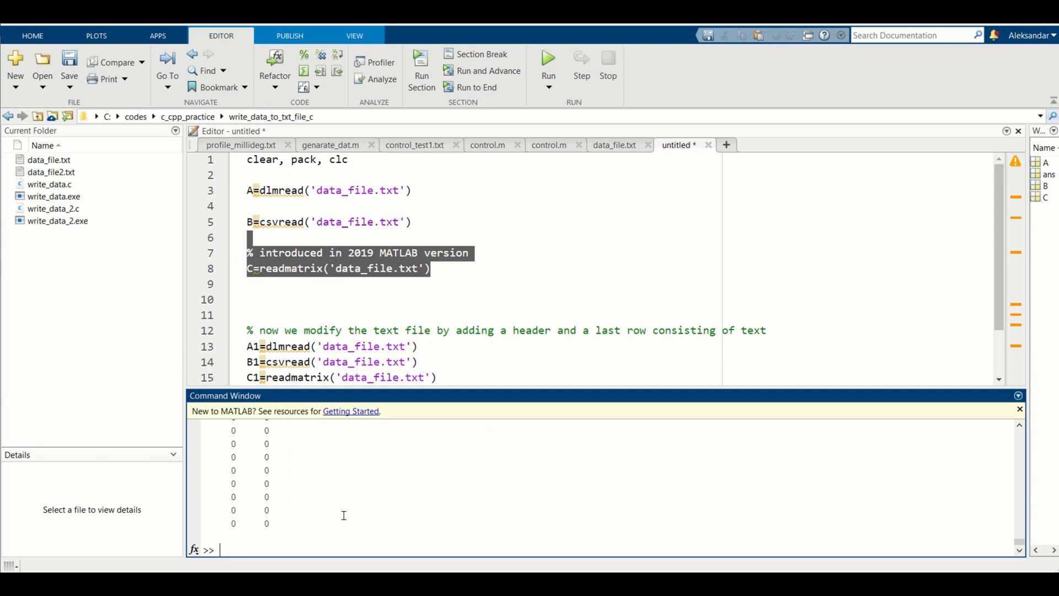
left_click(306, 299)
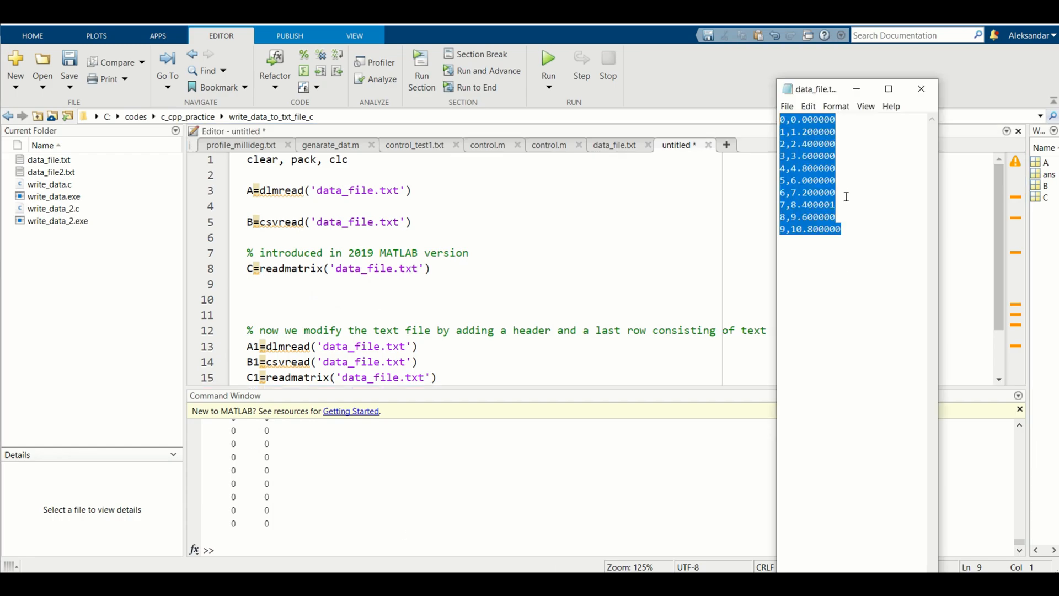
mouse_move(567, 111)
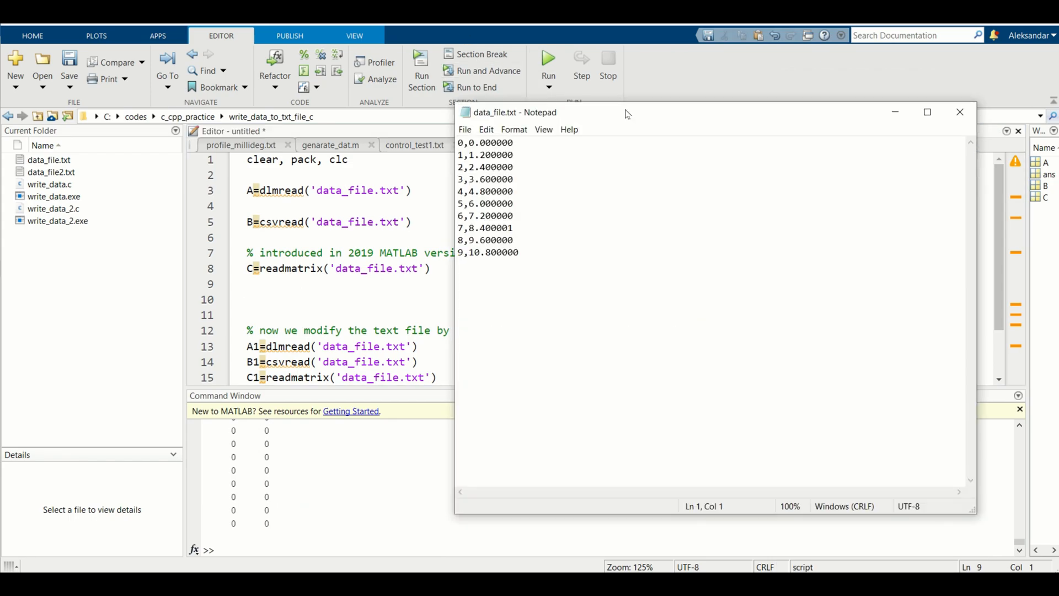
Insert a column1,column2 header line at the top of data_file.txt
left_click_drag(625, 112, 645, 133)
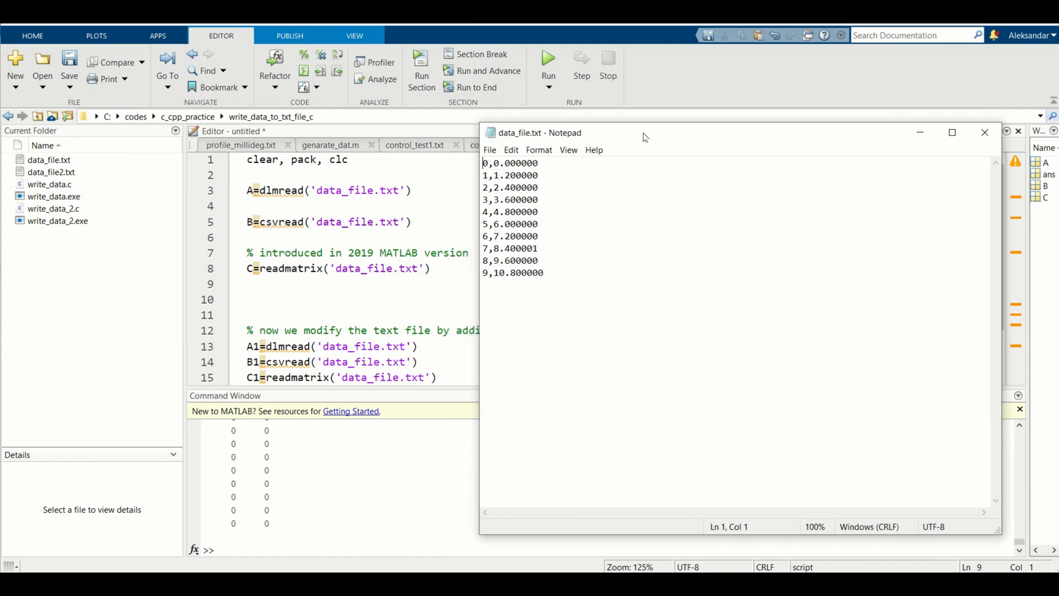
mouse_move(600, 187)
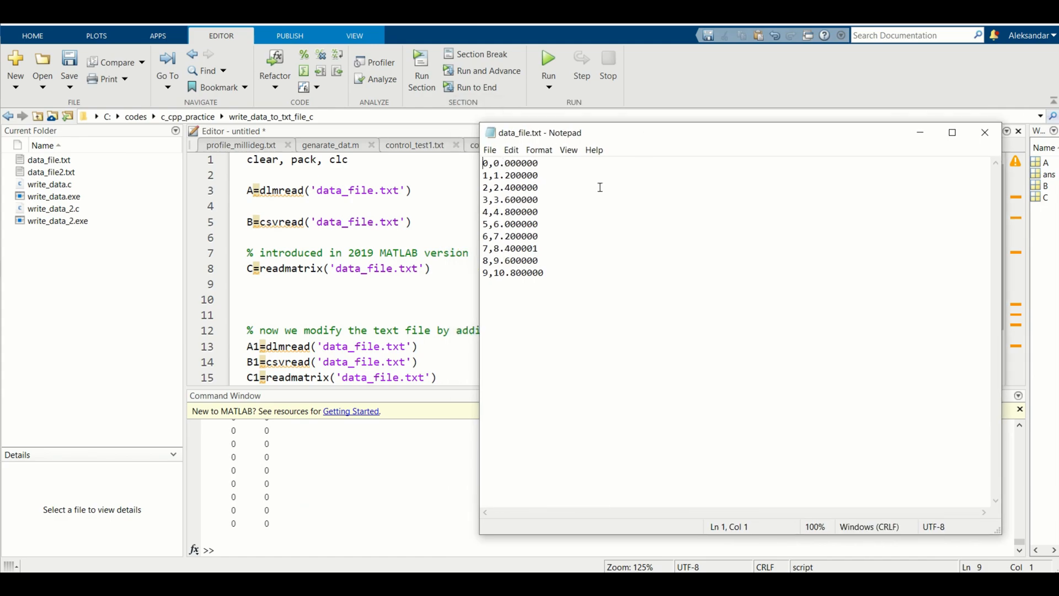
key("Enter")
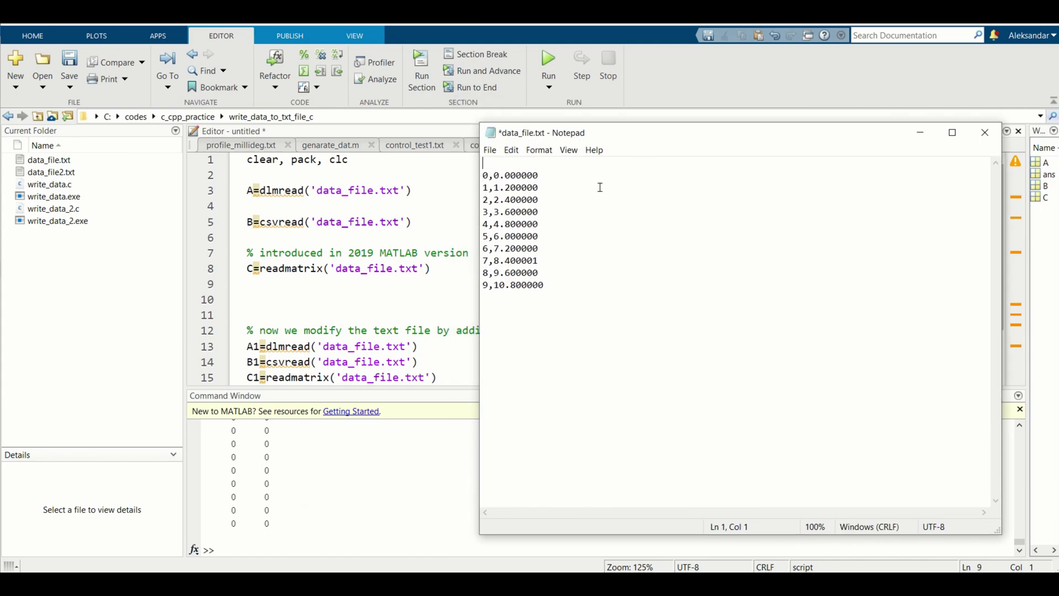
type("c")
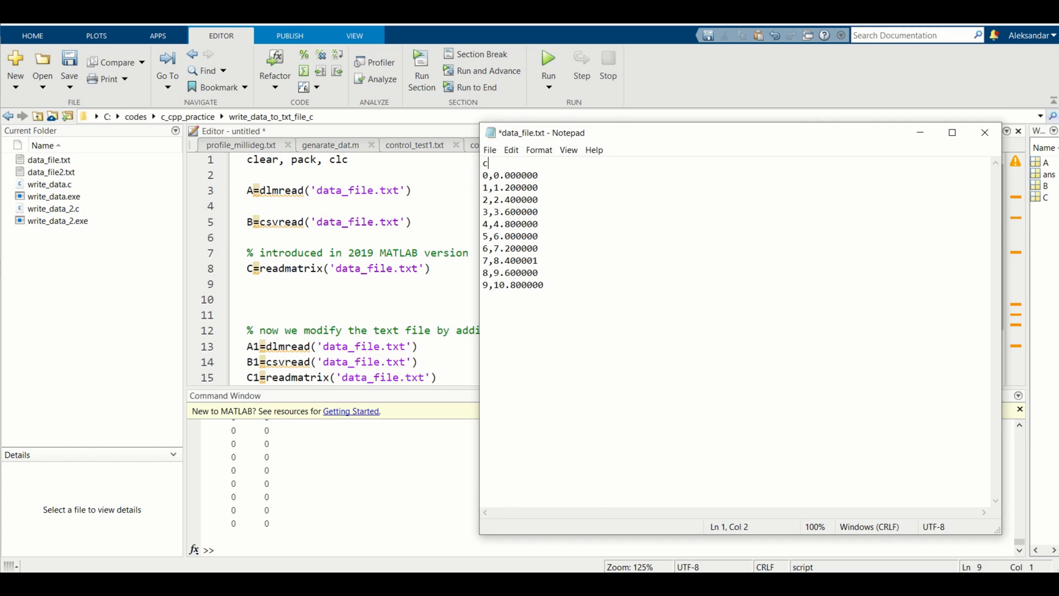
type("olumn1")
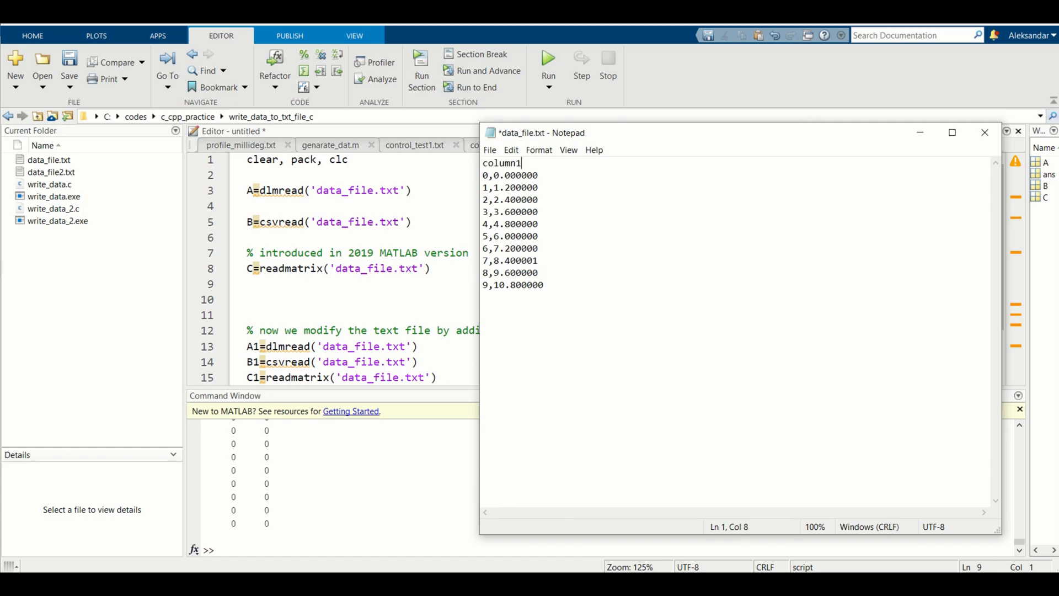
type(",columns")
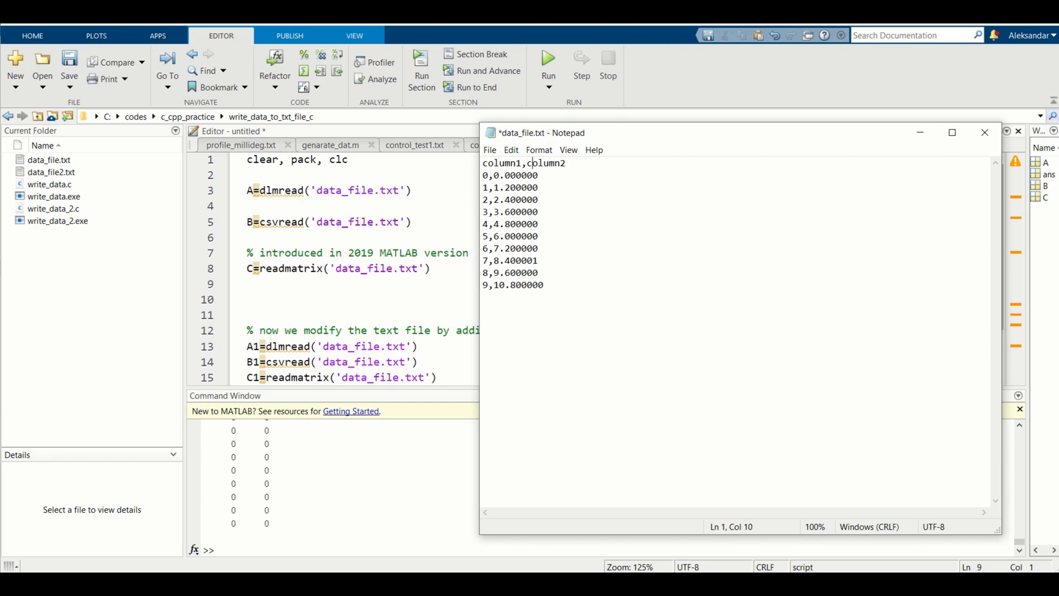
Append a text1,text2 line below the last data row and save the file
left_click(538, 187)
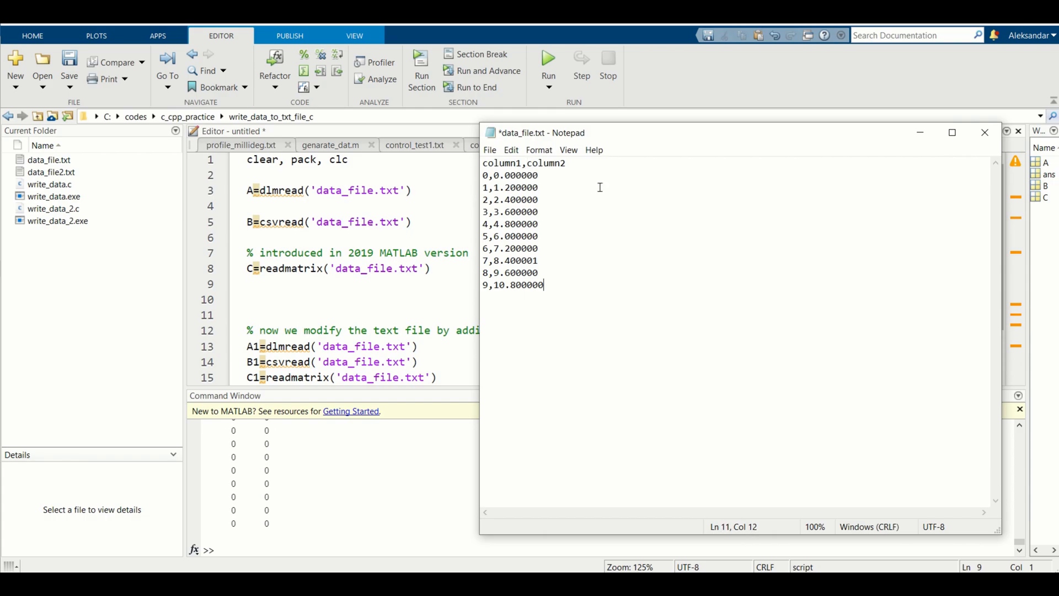
type("\\")
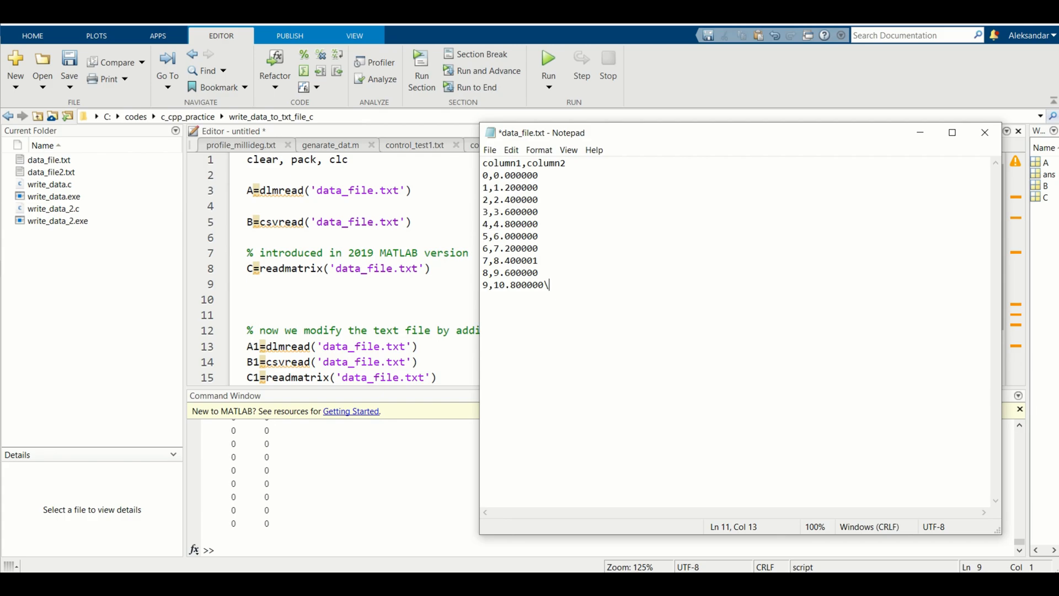
type("text_")
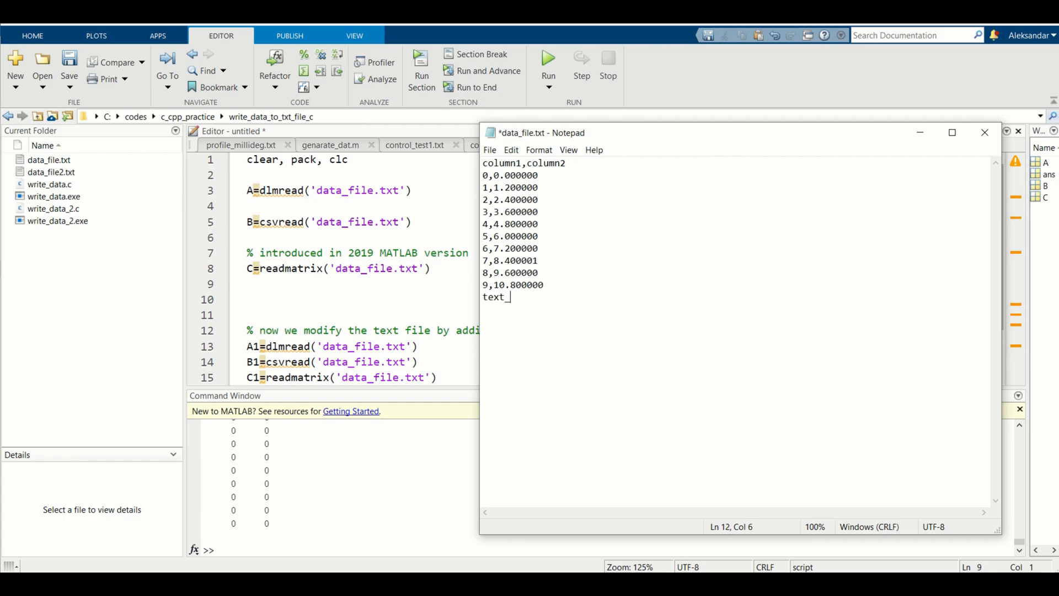
type("col")
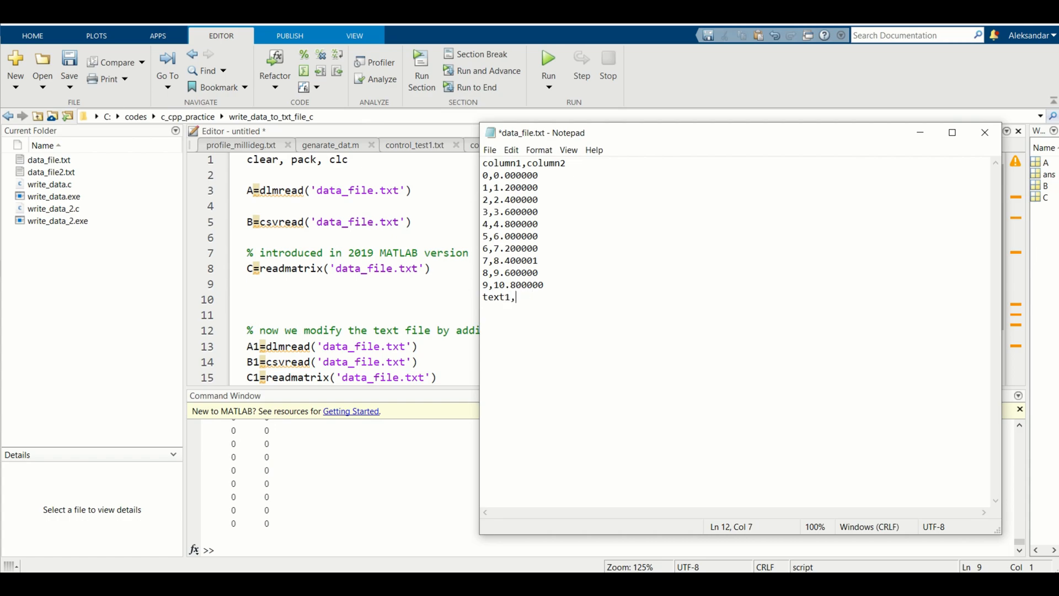
type("text2")
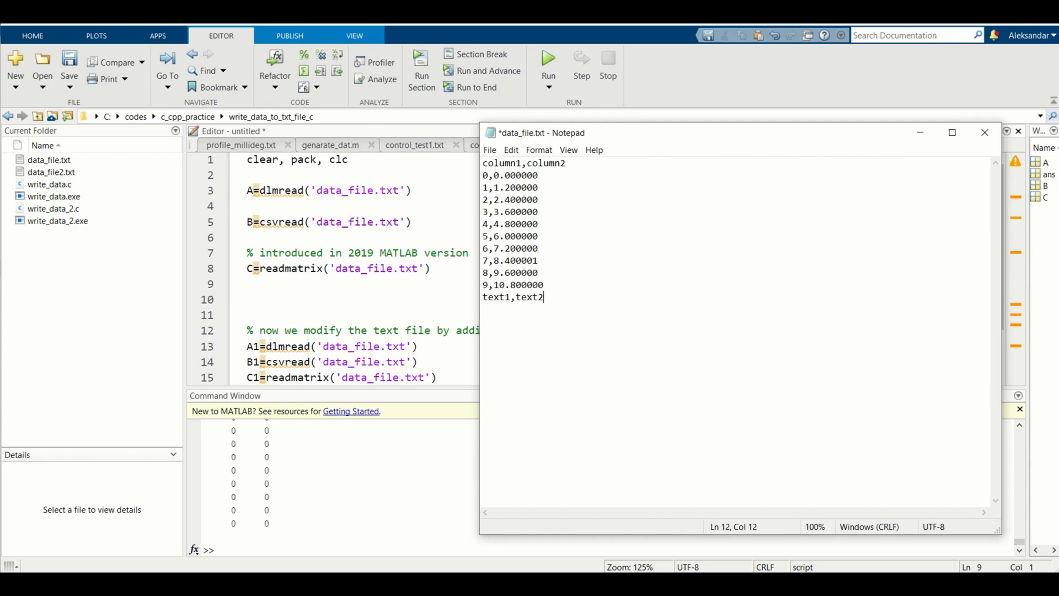
mouse_move(601, 187)
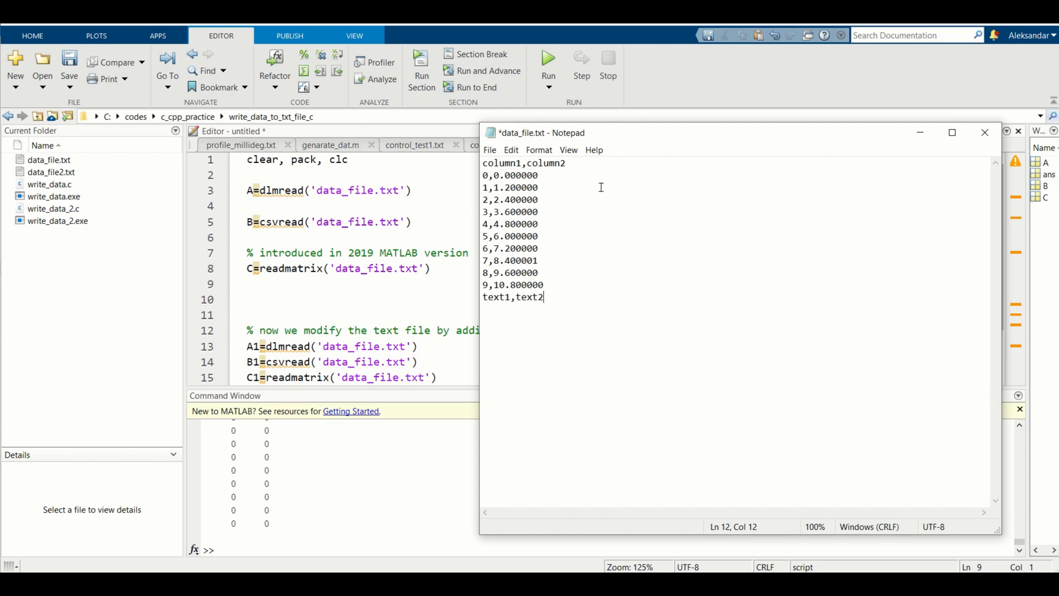
key("Ctrl+s")
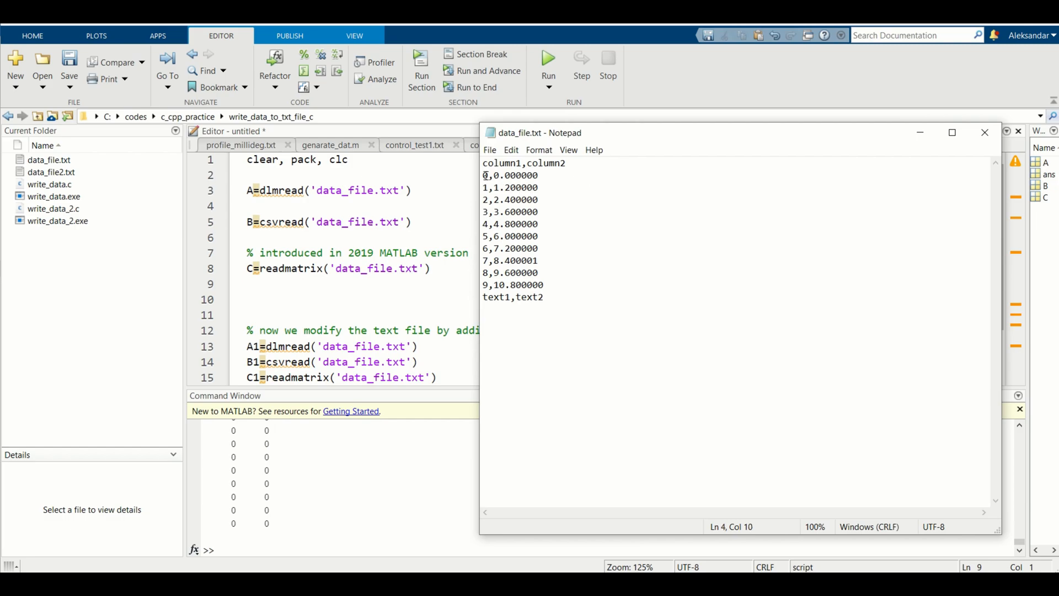
left_click_drag(483, 174, 544, 285)
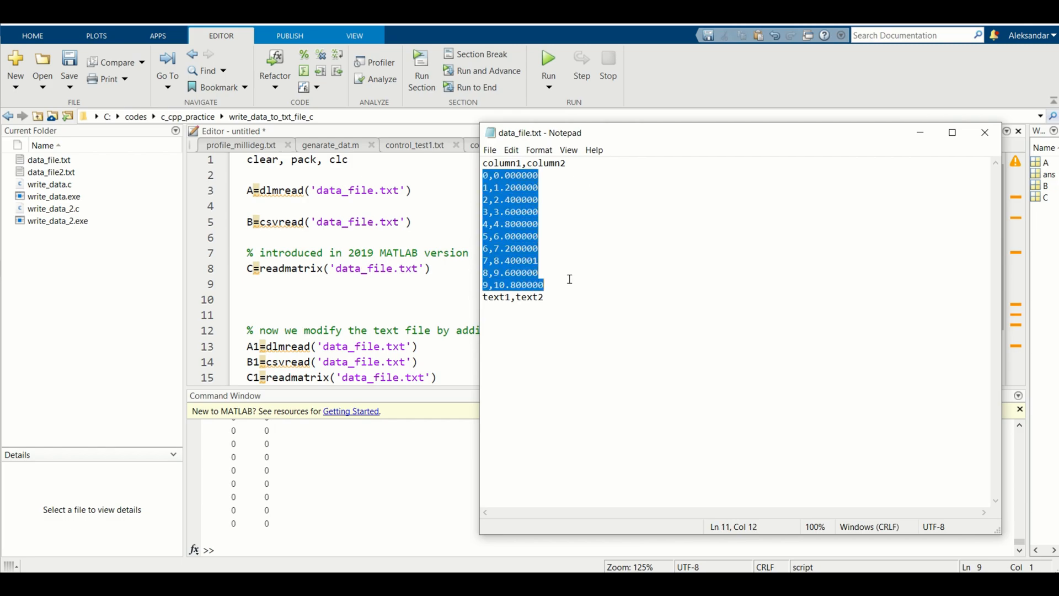
mouse_move(590, 316)
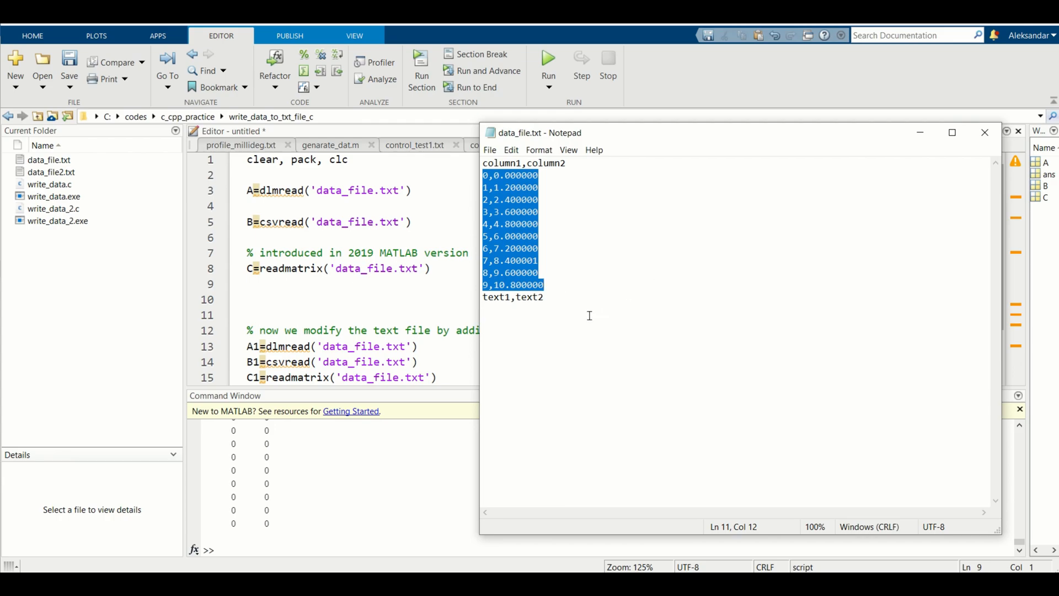
left_click(538, 236)
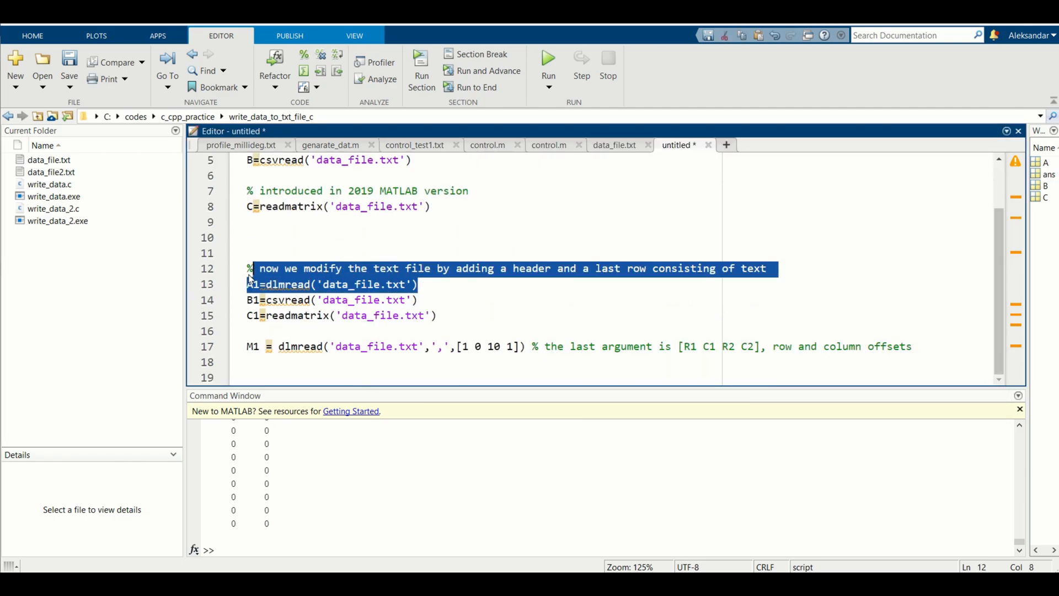
Run the A1=dlmread and B1=csvread lines with F9 and inspect their header parse errors
key("F9")
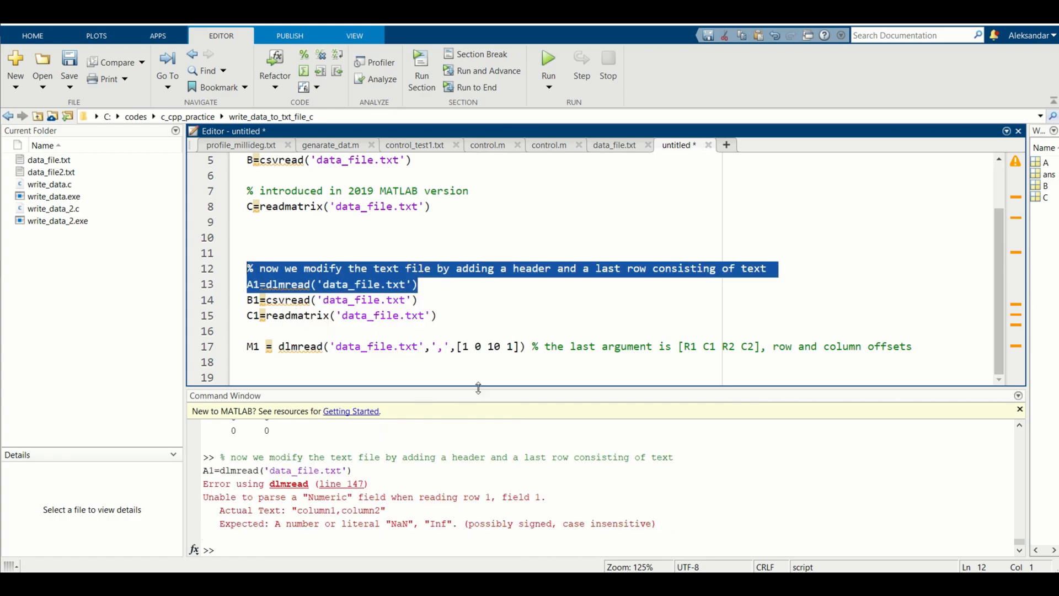
left_click_drag(478, 388, 478, 342)
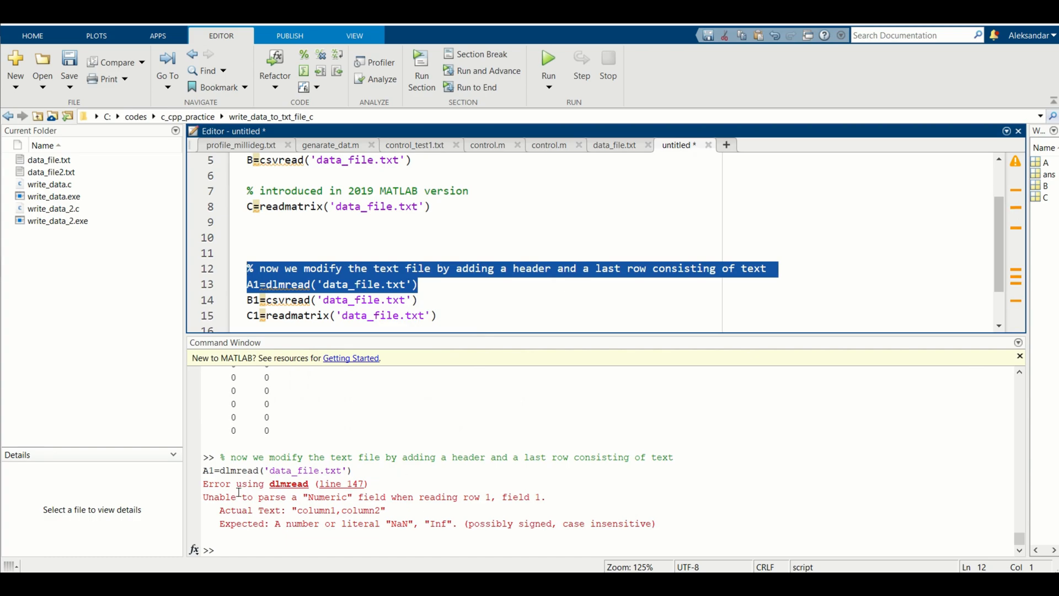
mouse_move(294, 492)
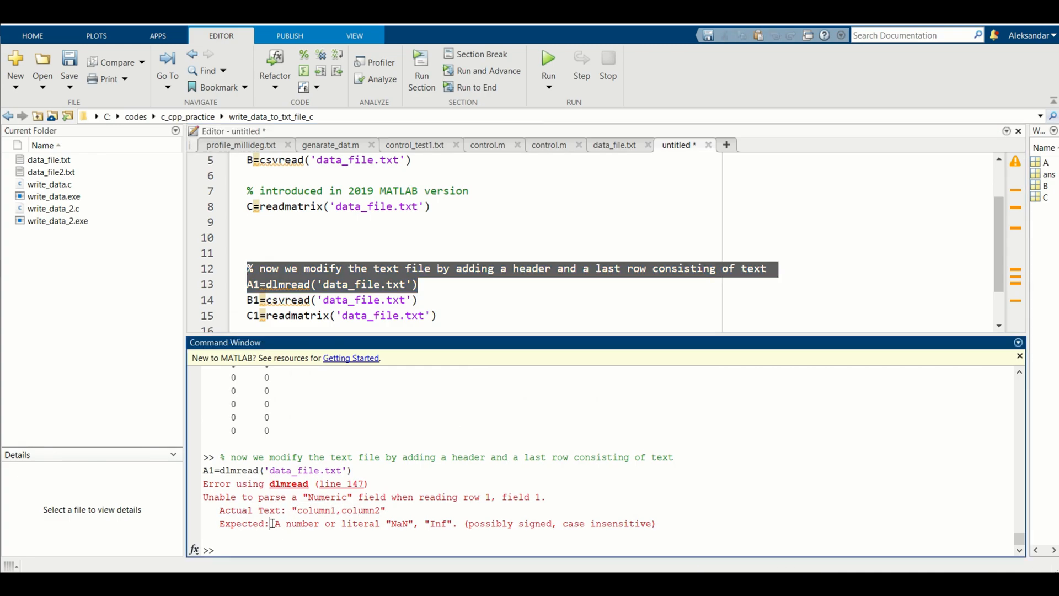
left_click_drag(273, 523, 381, 523)
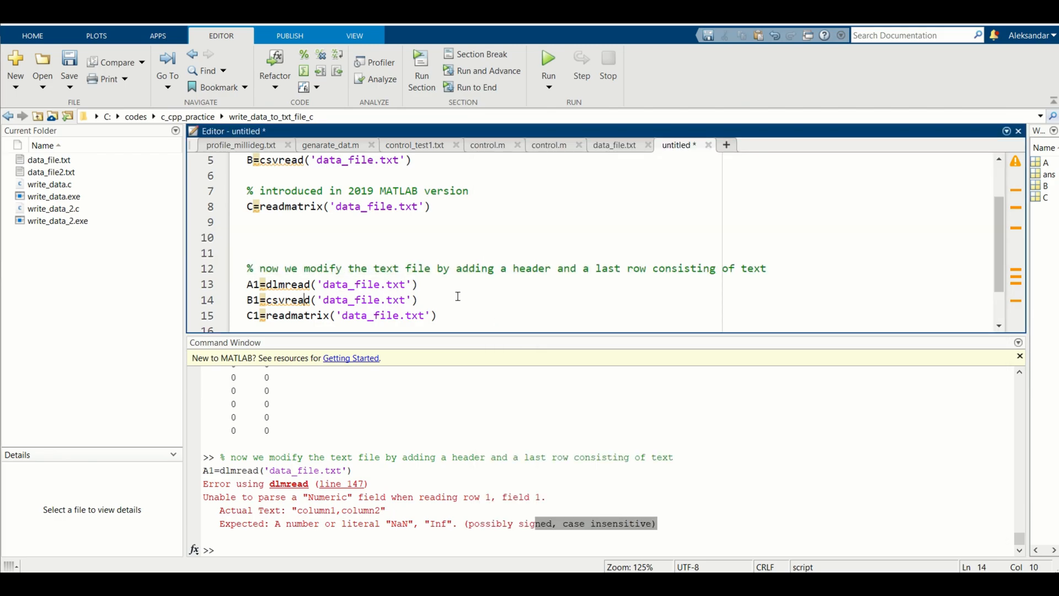
mouse_move(454, 300)
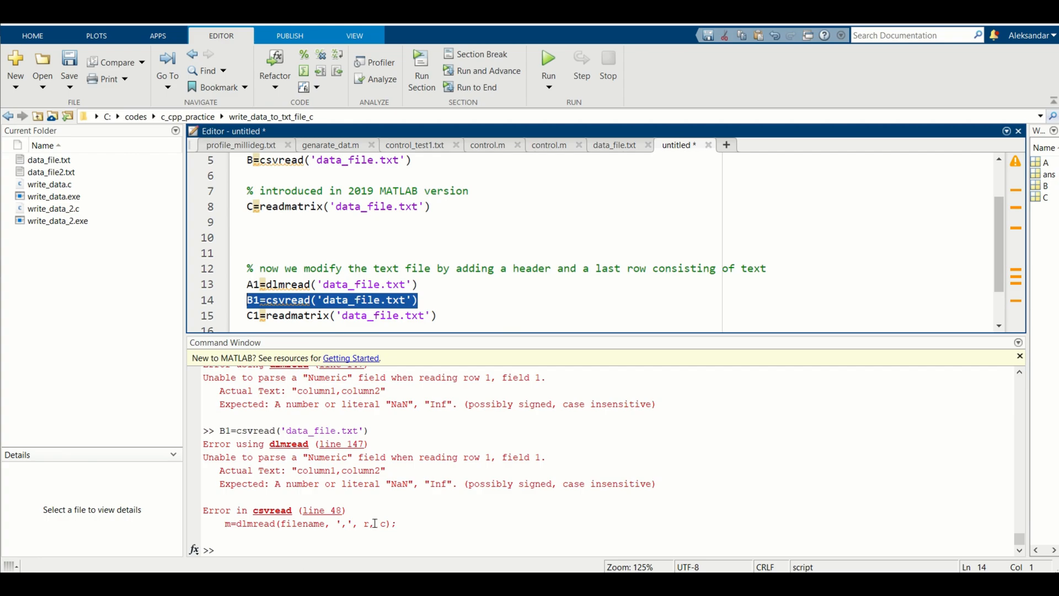
mouse_move(703, 493)
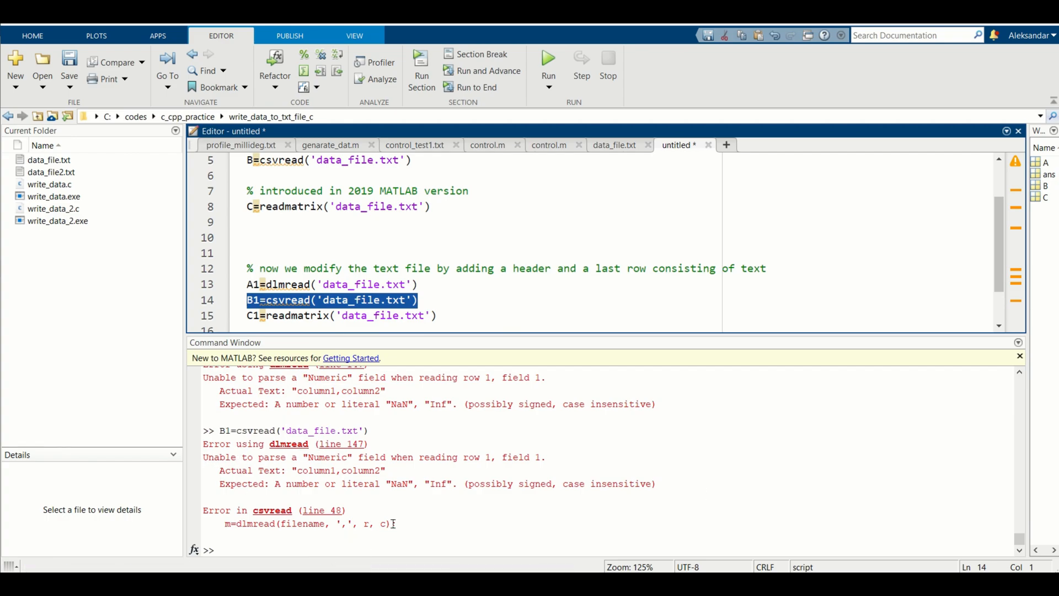
double_click(254, 523)
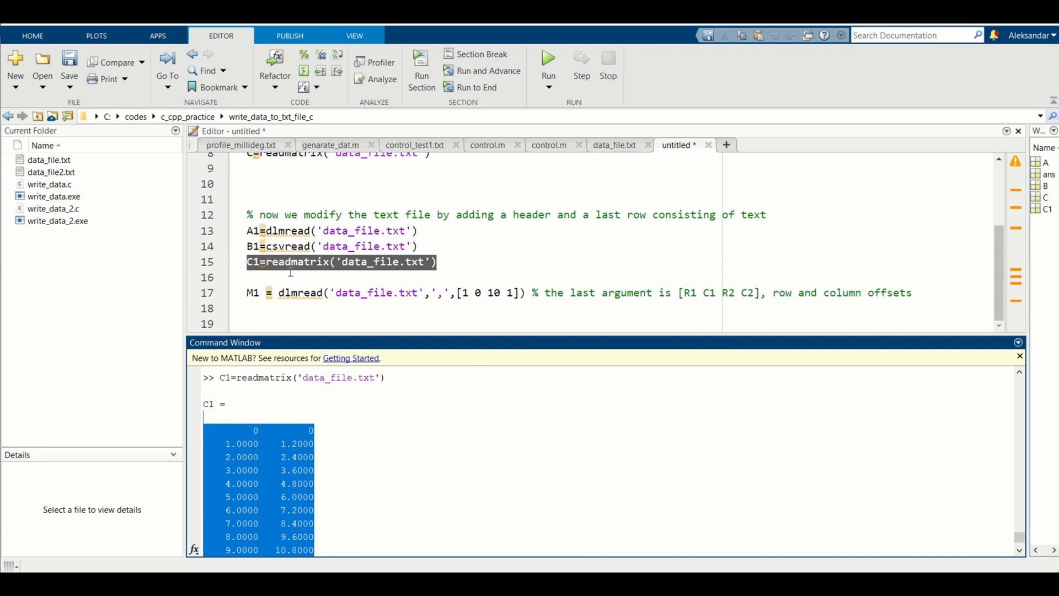
mouse_move(262, 438)
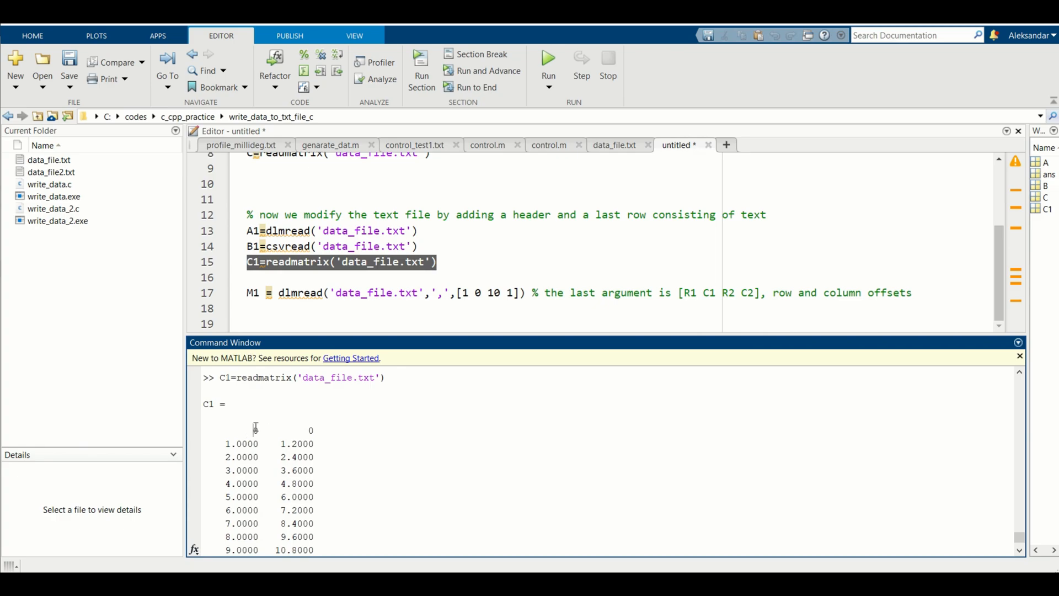
mouse_move(244, 425)
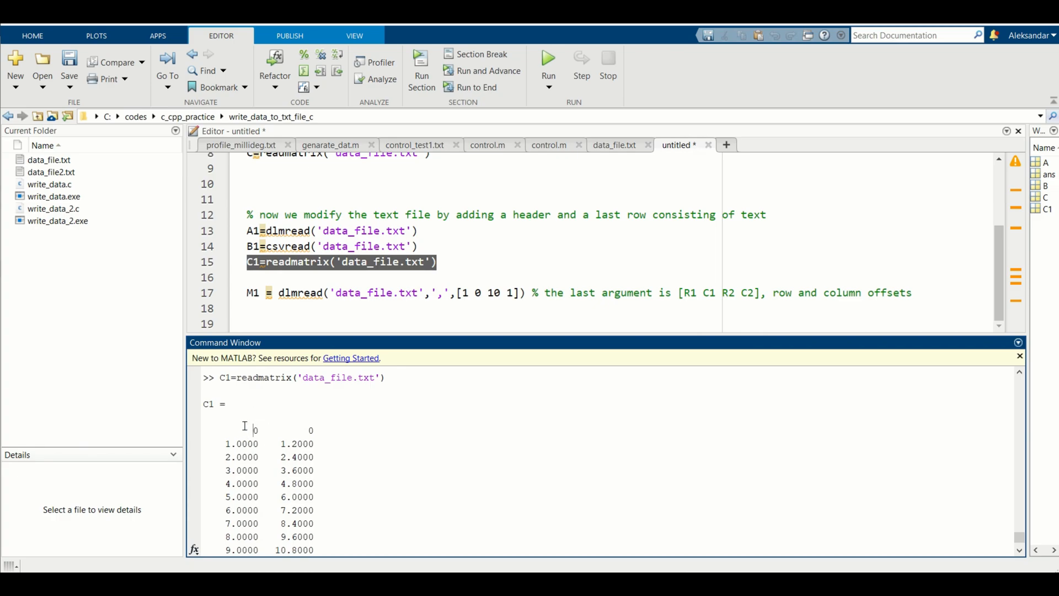
mouse_move(218, 422)
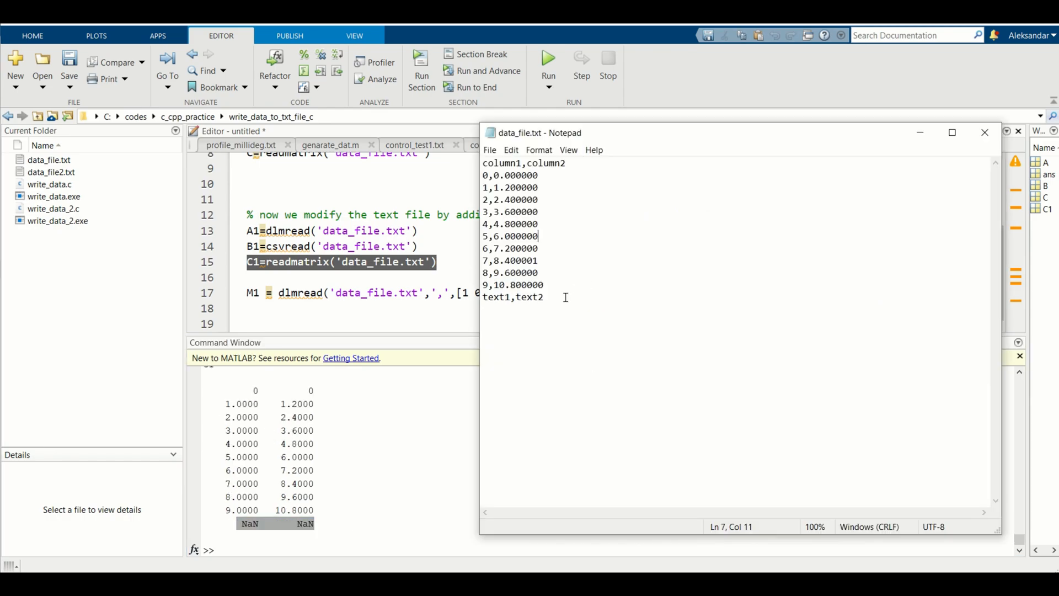
Select the text1,text2 line in Notepad and compare it with C1's NaN NaN row
triple_click(513, 297)
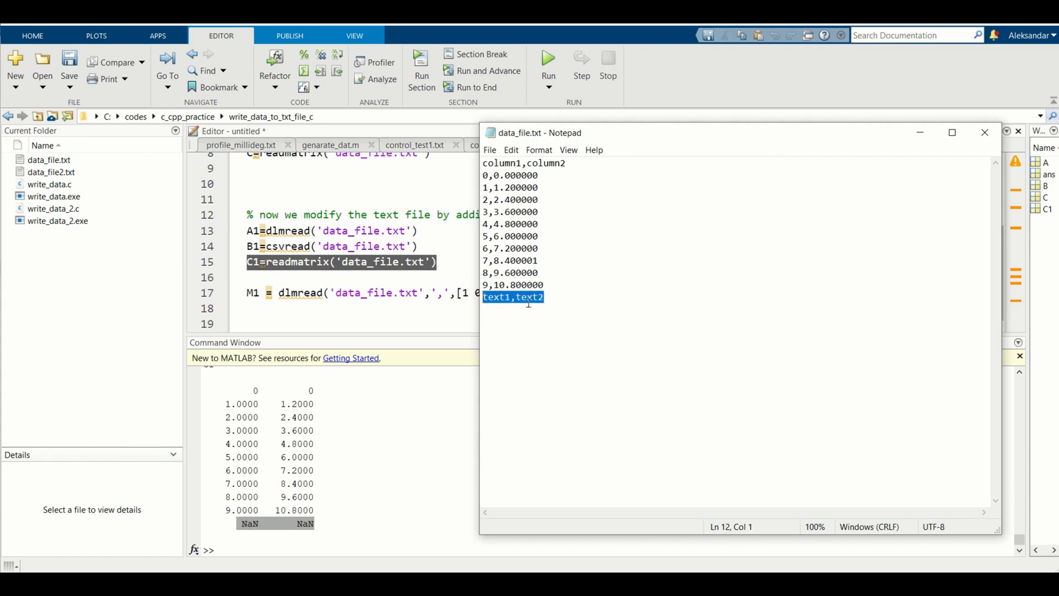
mouse_move(251, 531)
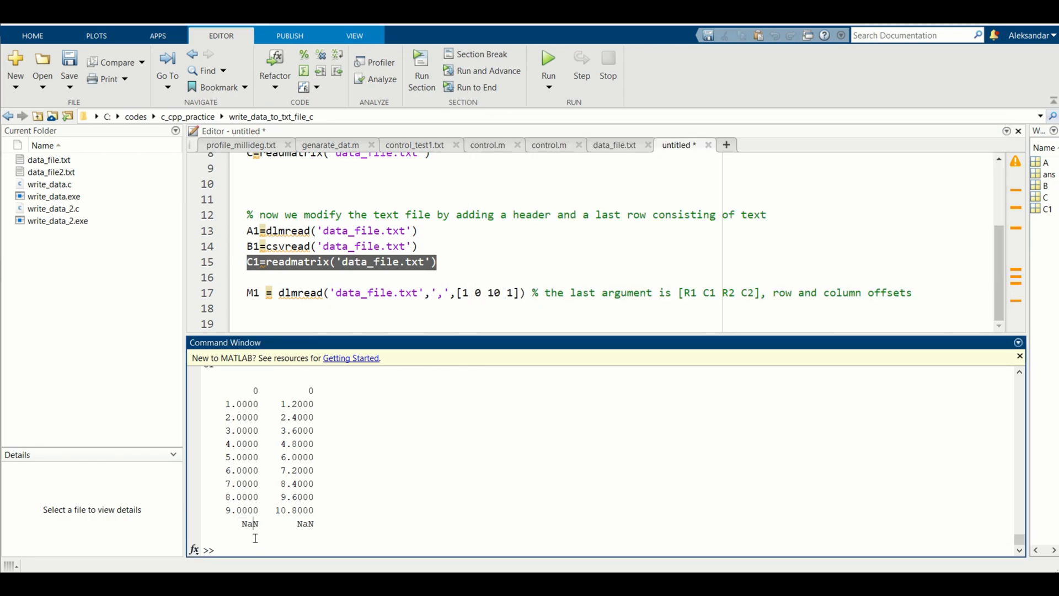
double_click(248, 524)
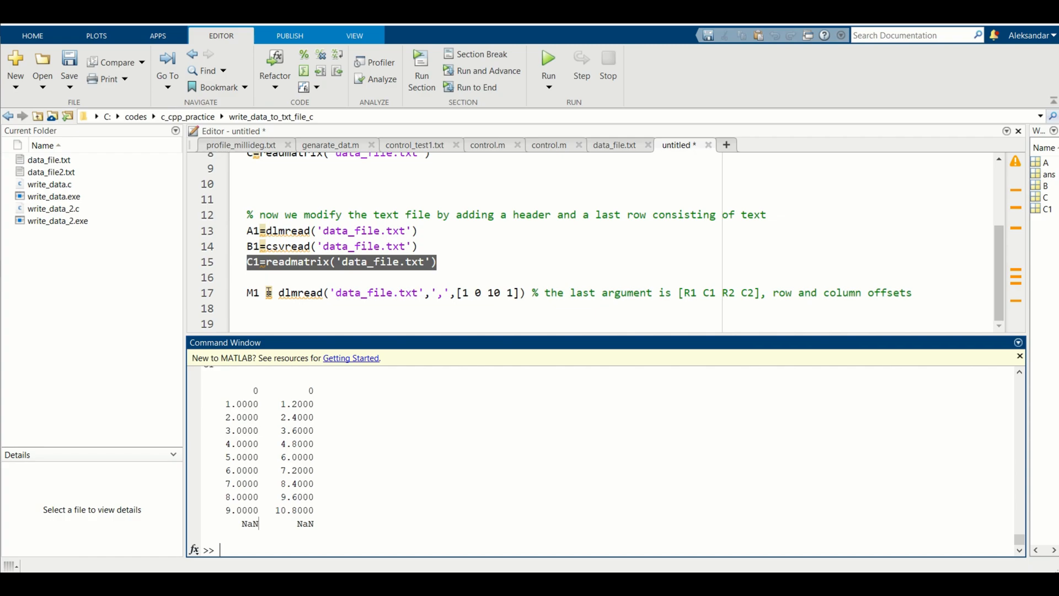
double_click(300, 292)
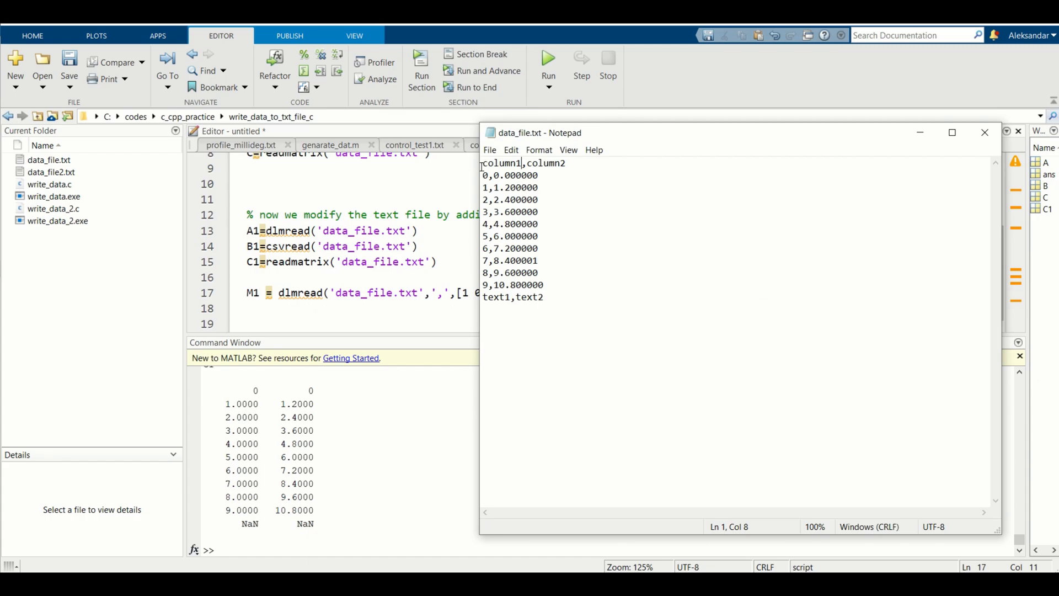
left_click_drag(482, 162, 503, 175)
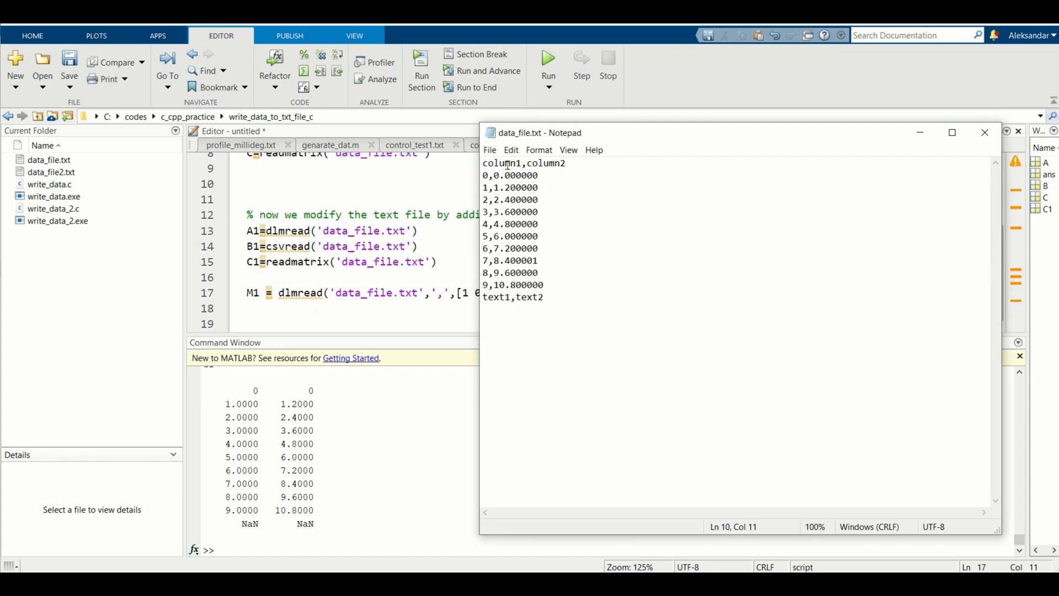
left_click(565, 164)
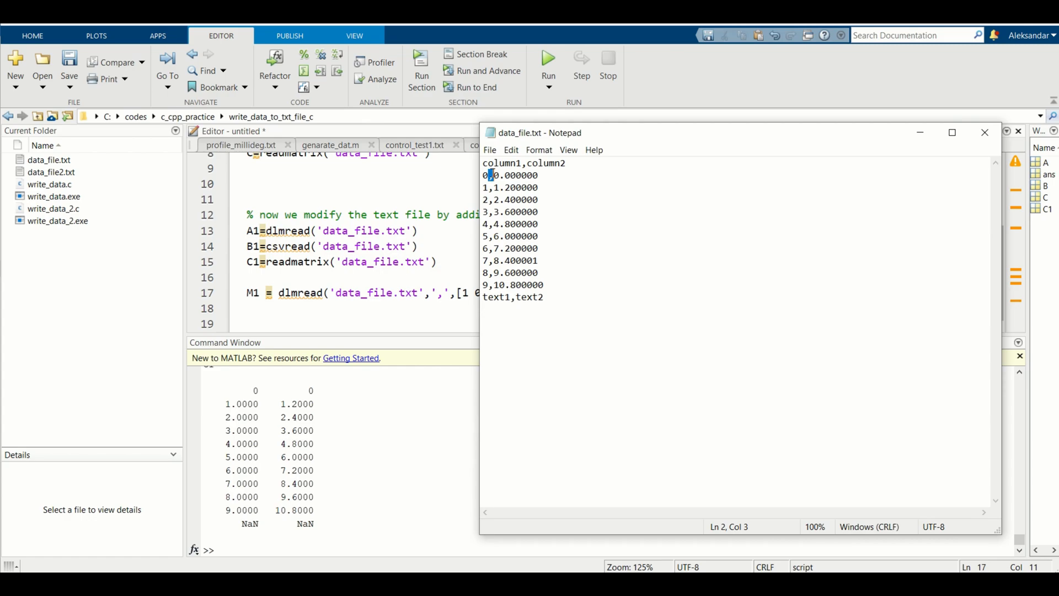
left_click_drag(491, 175, 538, 211)
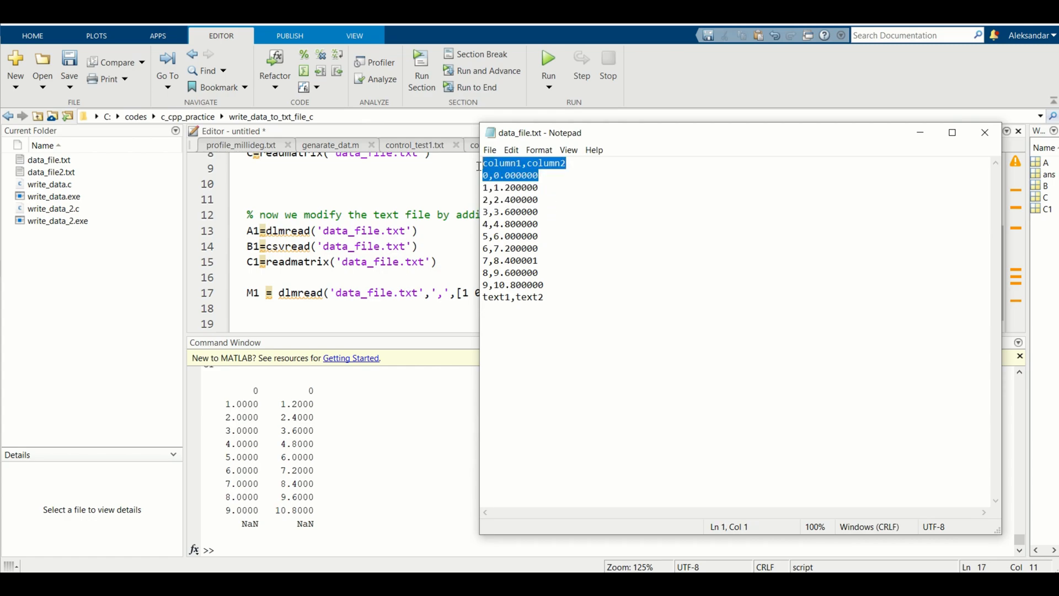
left_click(483, 175)
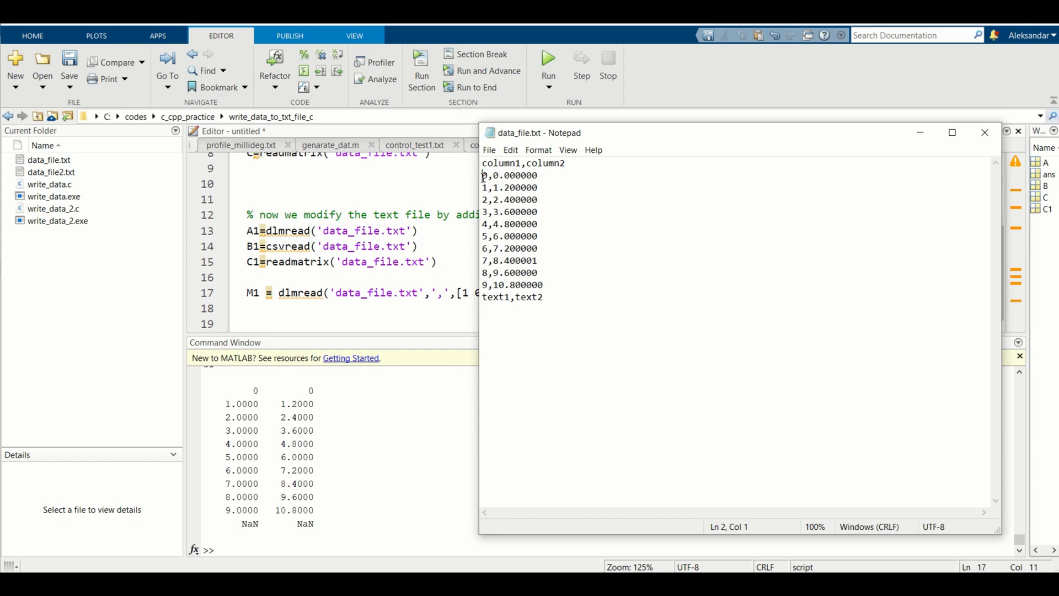
left_click_drag(482, 175, 538, 224)
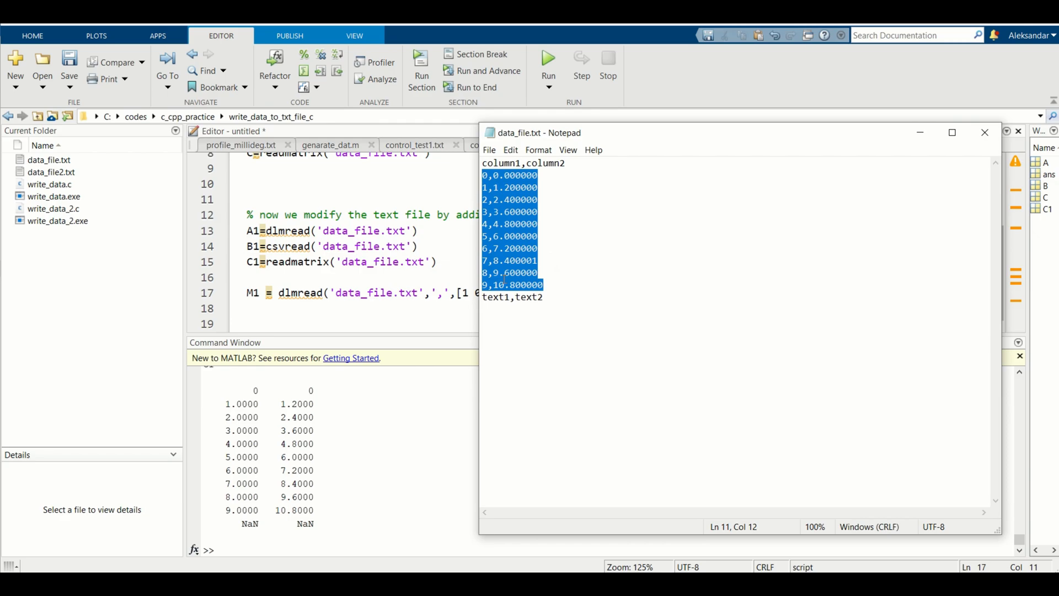
left_click(537, 175)
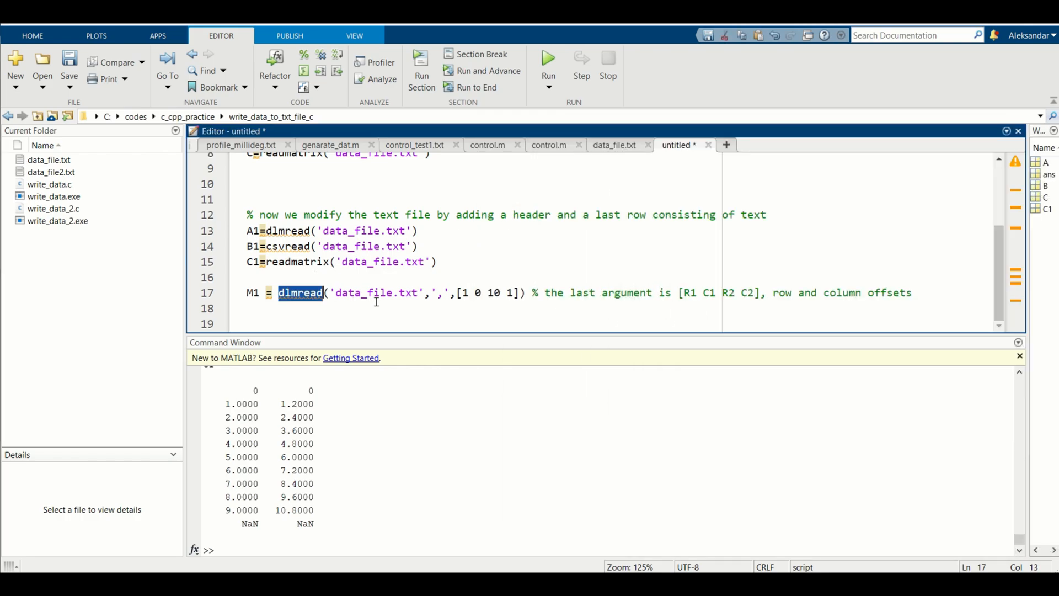
left_click(458, 293)
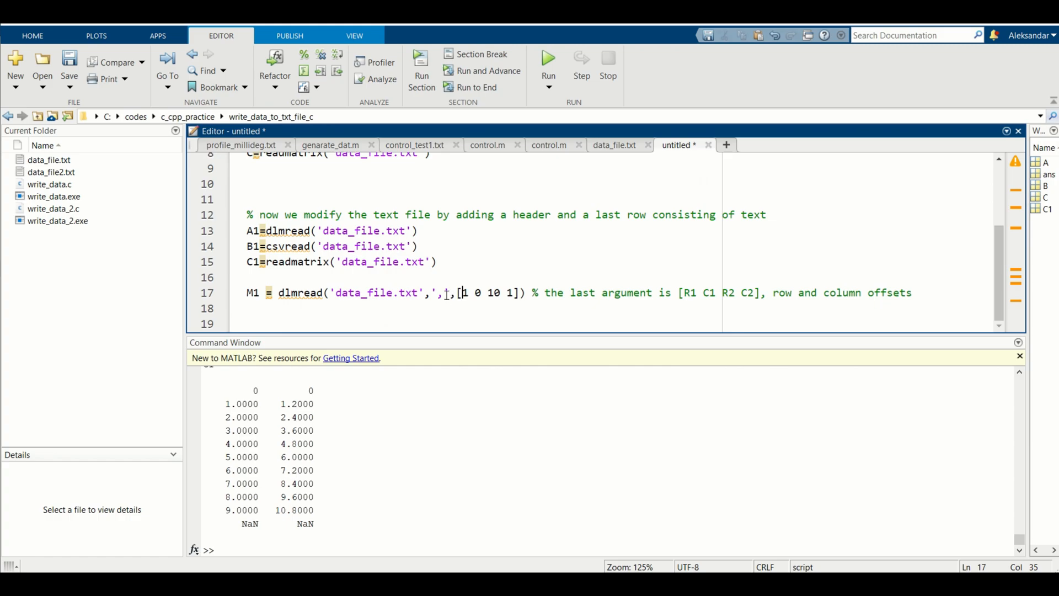
double_click(300, 292)
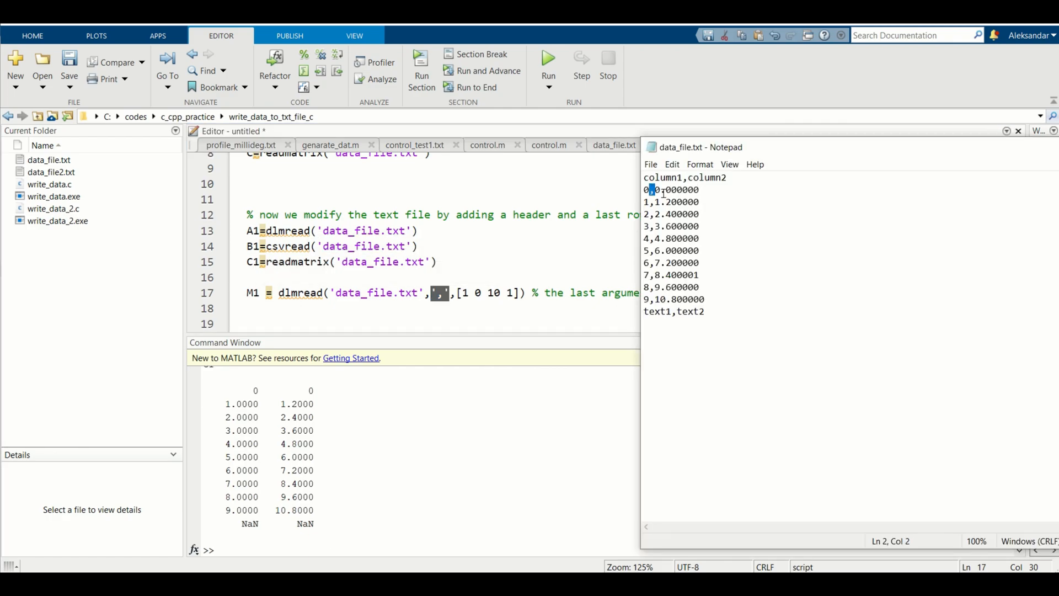
double_click(671, 190)
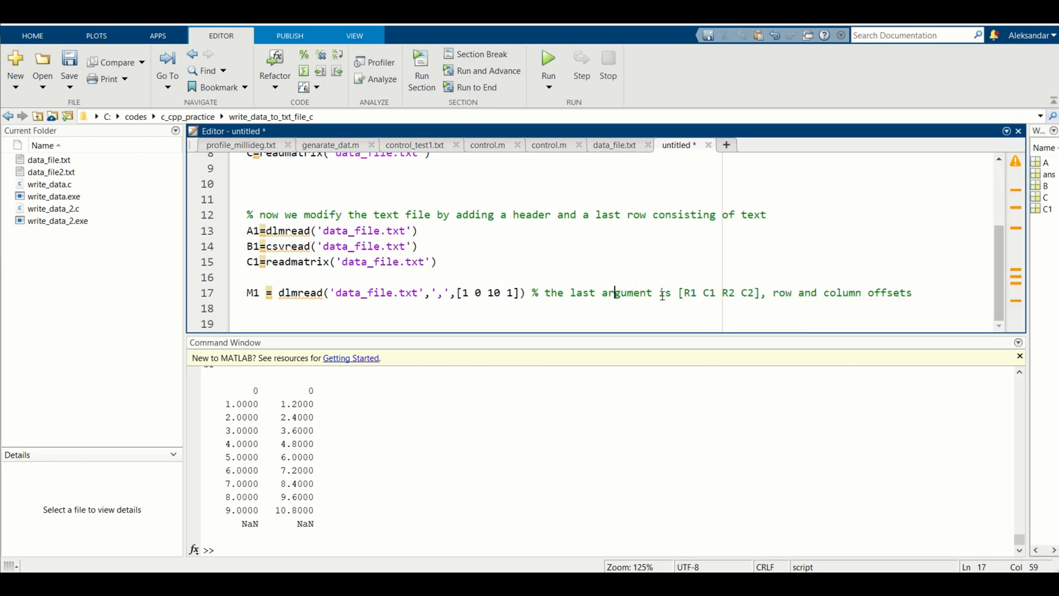
left_click_drag(679, 292, 761, 292)
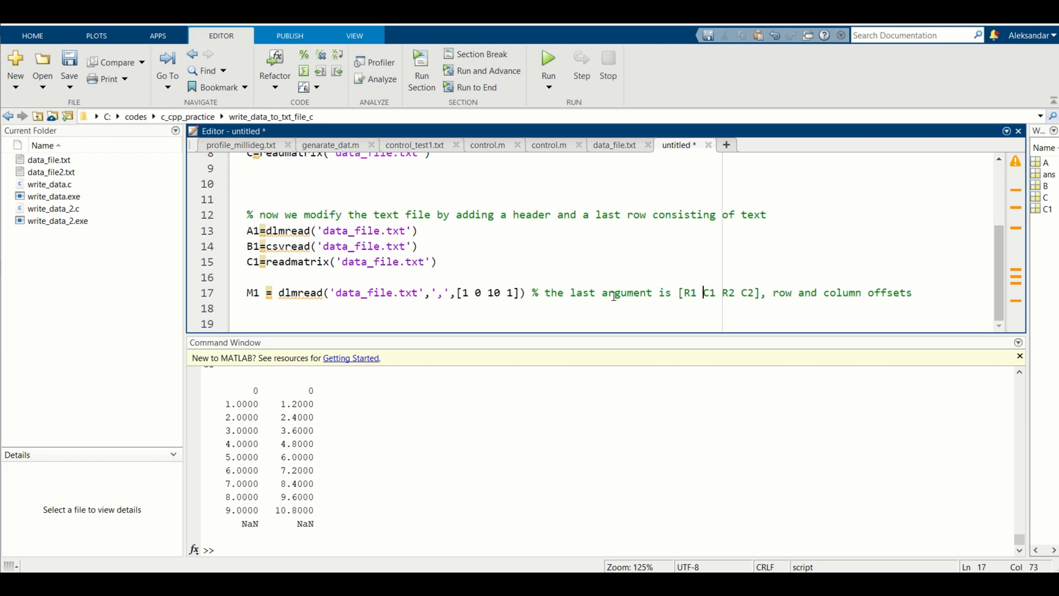
mouse_move(705, 295)
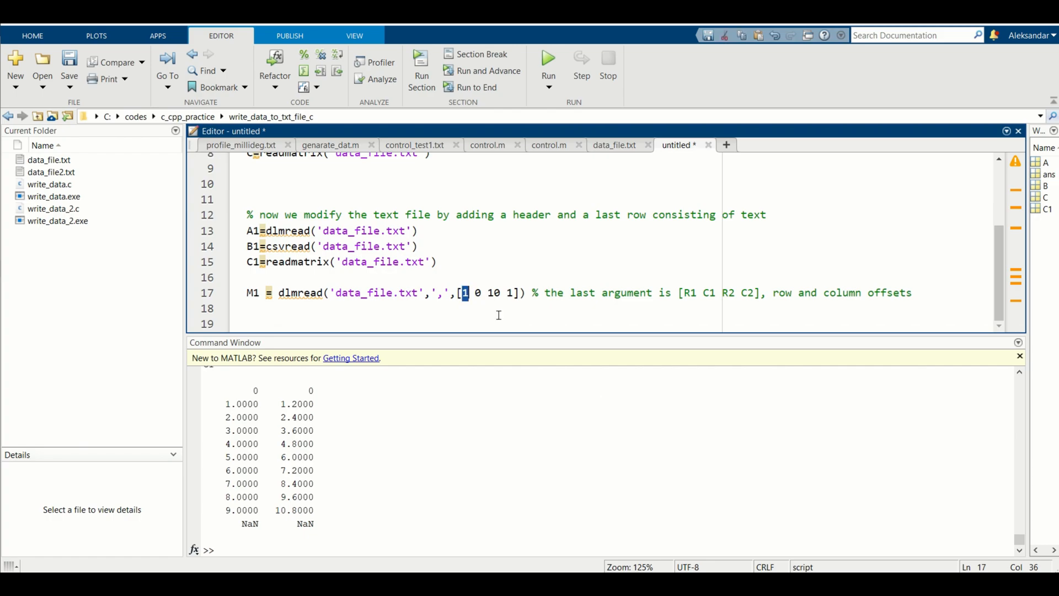
mouse_move(571, 330)
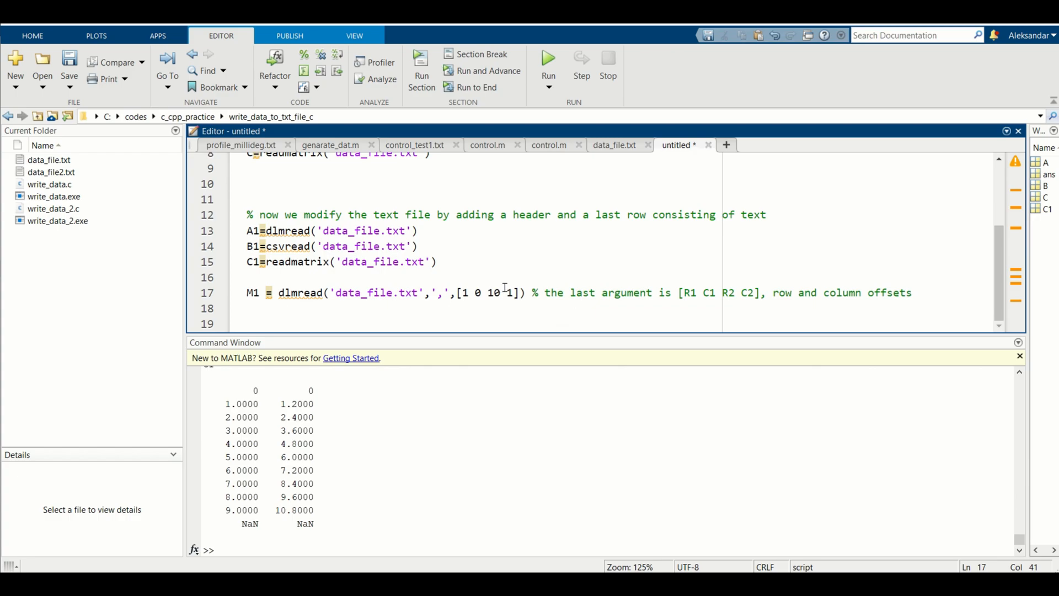
double_click(493, 293)
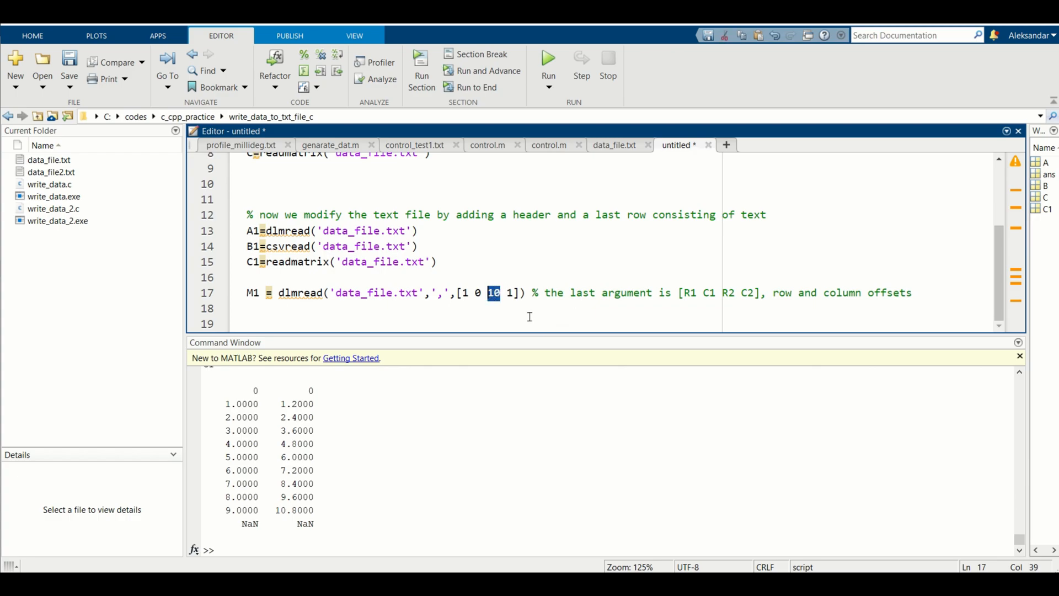
mouse_move(549, 331)
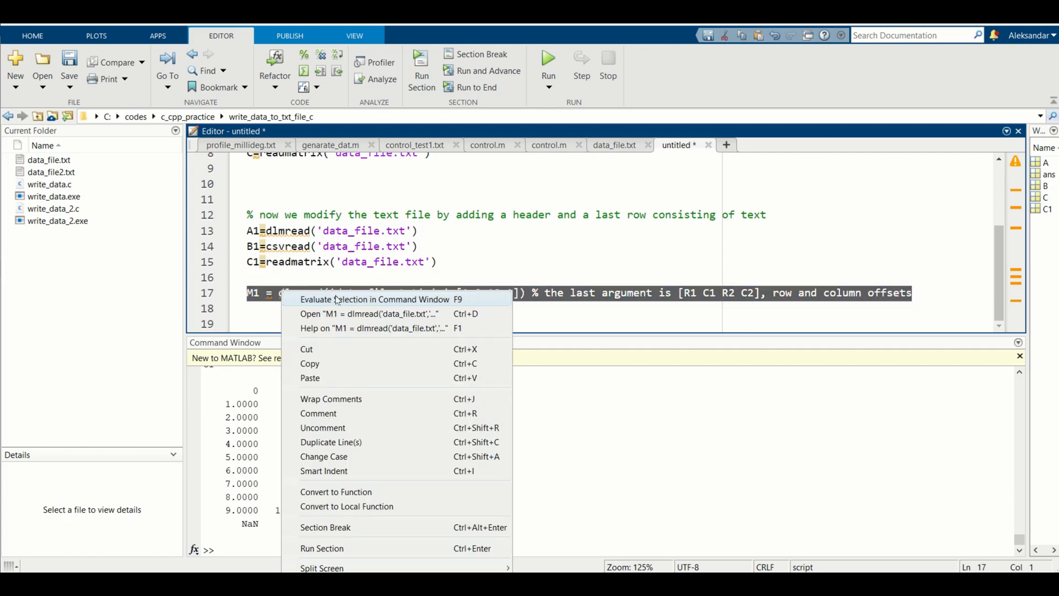
Evaluate the selected M1 dlmread line so M1 holds the ten numeric rows
left_click(375, 299)
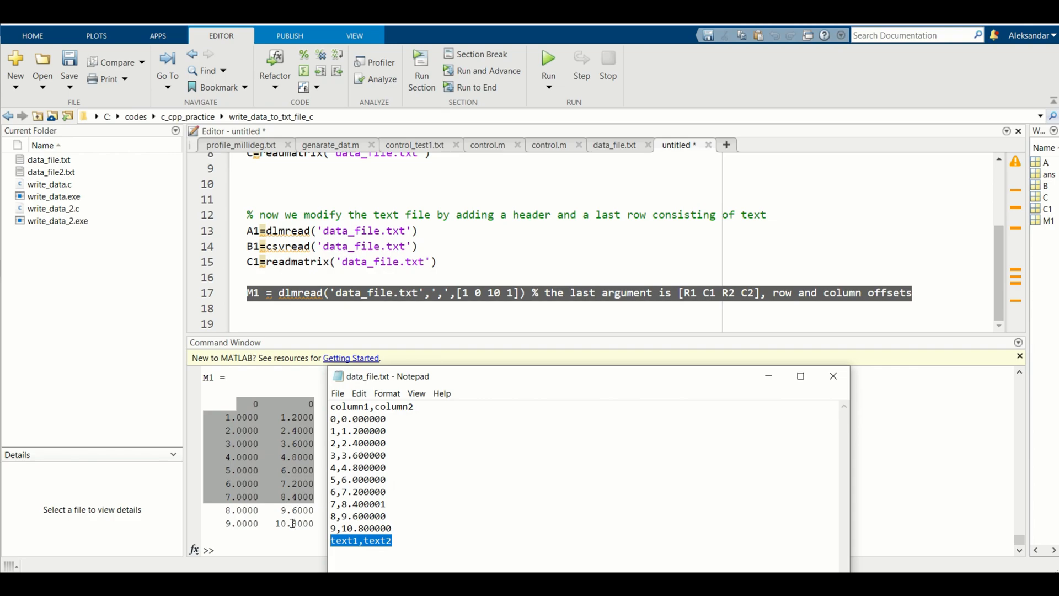
mouse_move(281, 547)
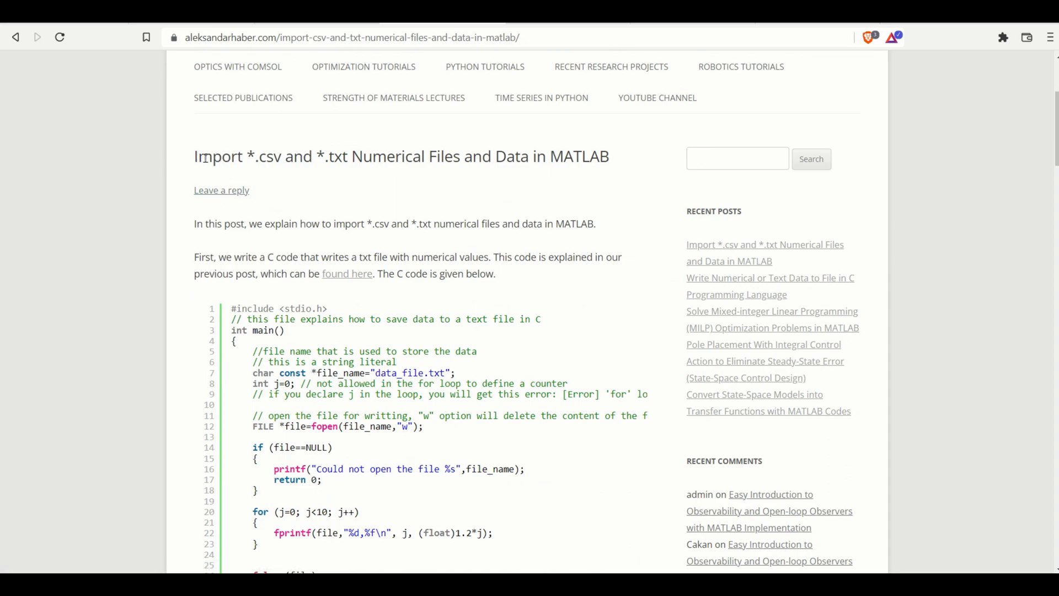
Scroll through the aleksandarhaber.com tutorial on importing csv and txt files
scroll("down", 3)
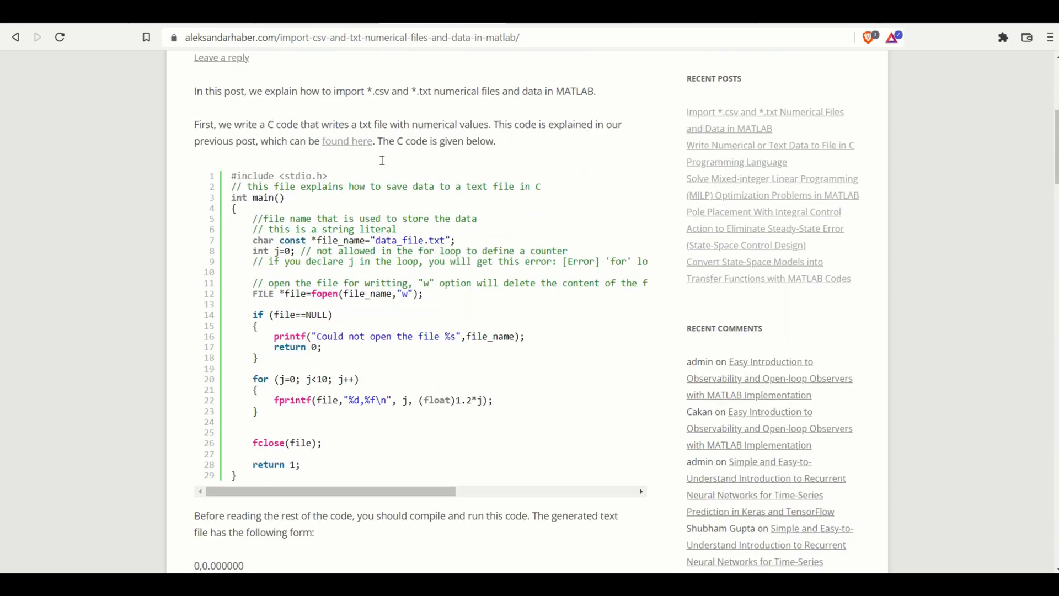
scroll("down", 3)
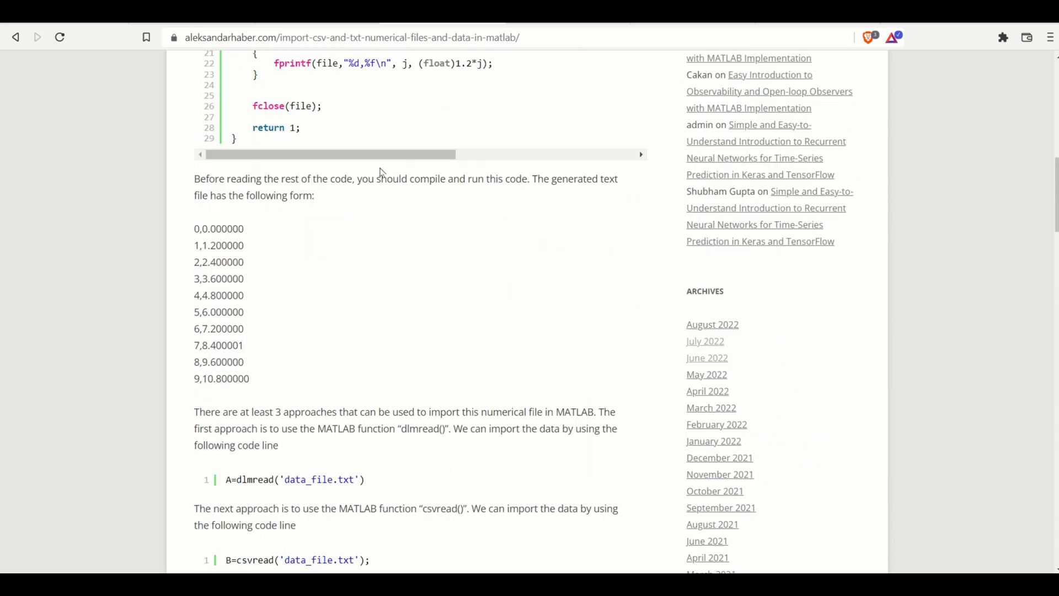
scroll("down", 3)
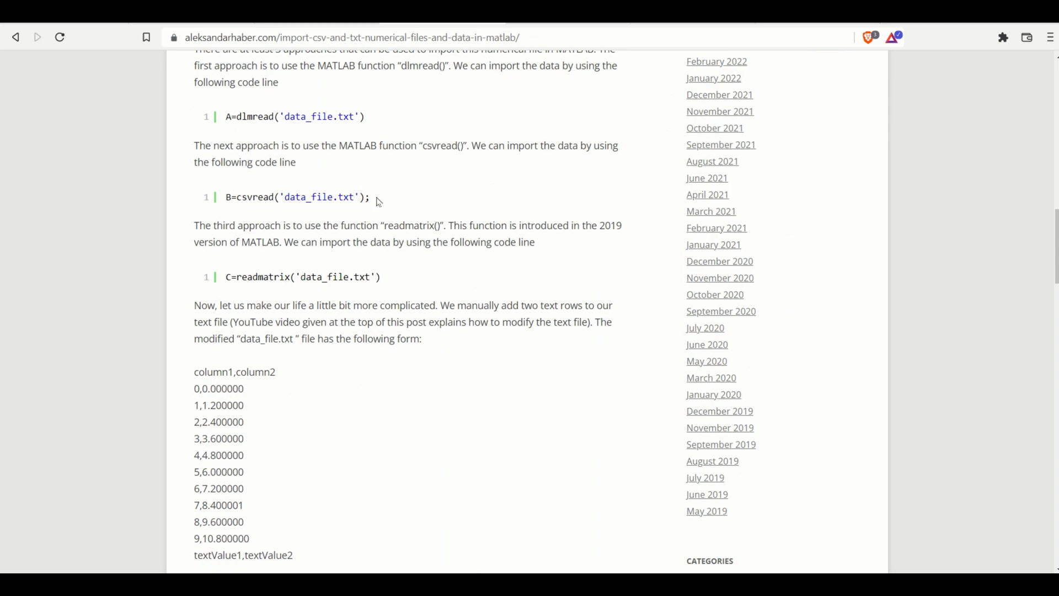
scroll("down", 3)
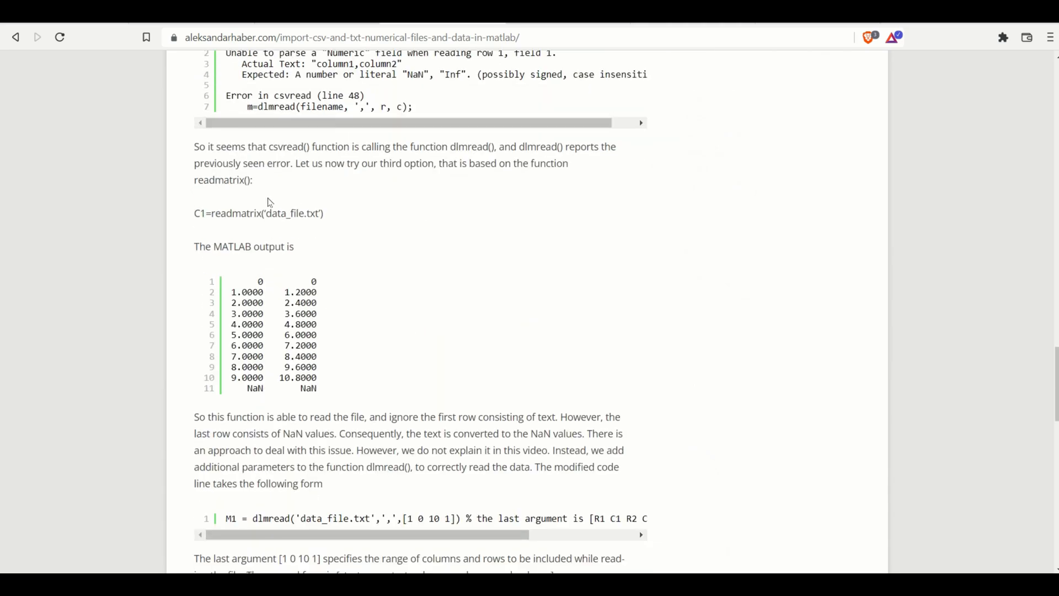
scroll("down", 3)
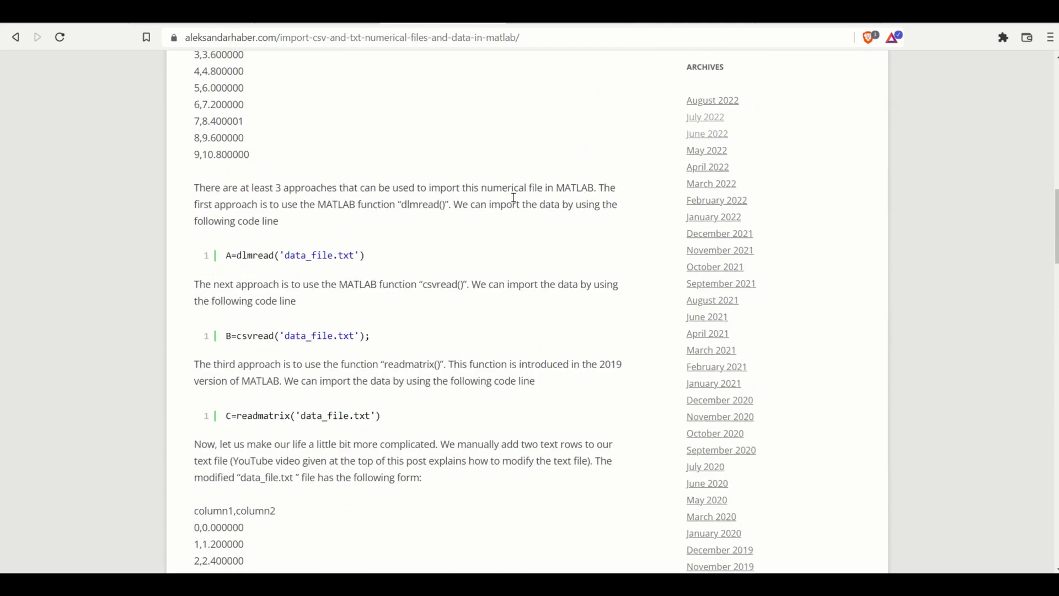
scroll("up", 3)
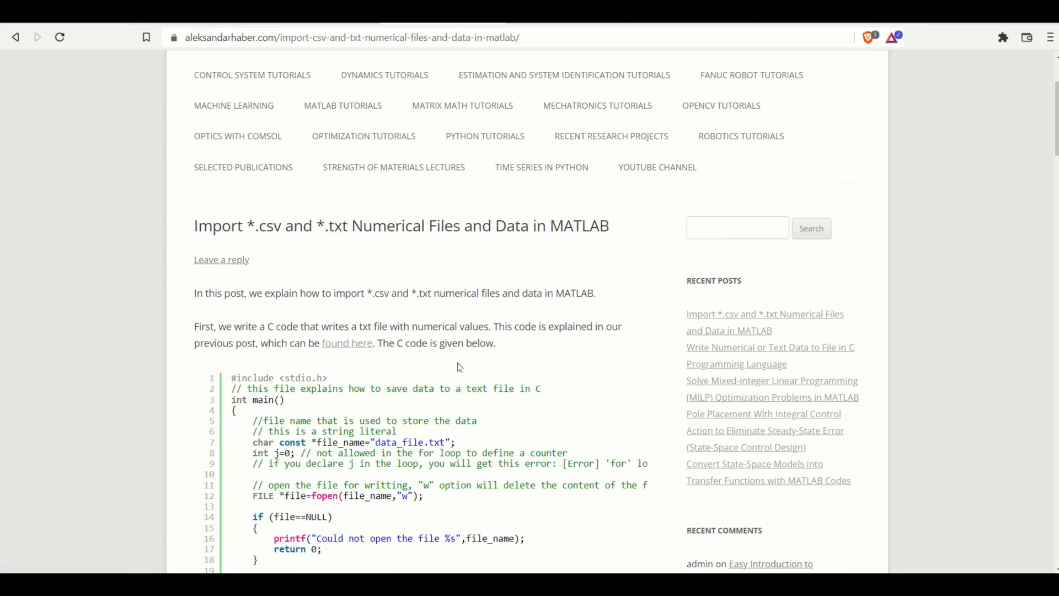
scroll("down", 3)
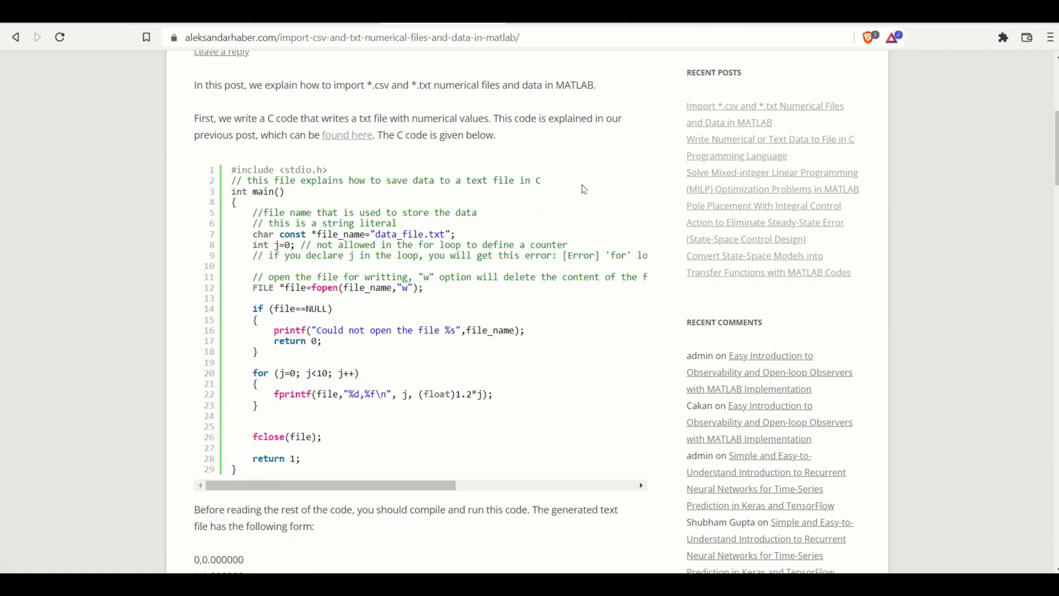
mouse_move(506, 211)
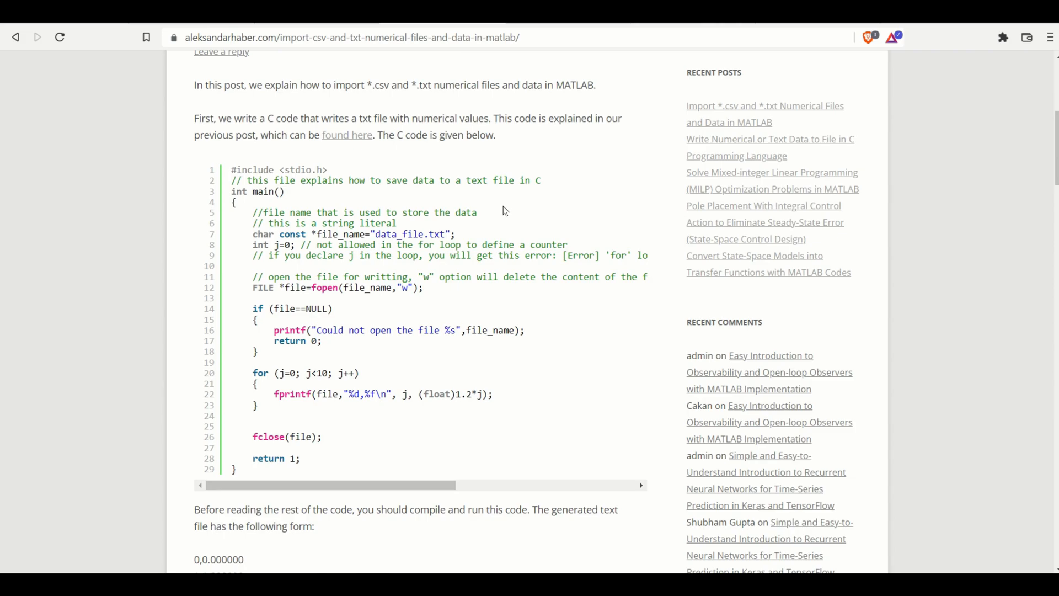
mouse_move(548, 203)
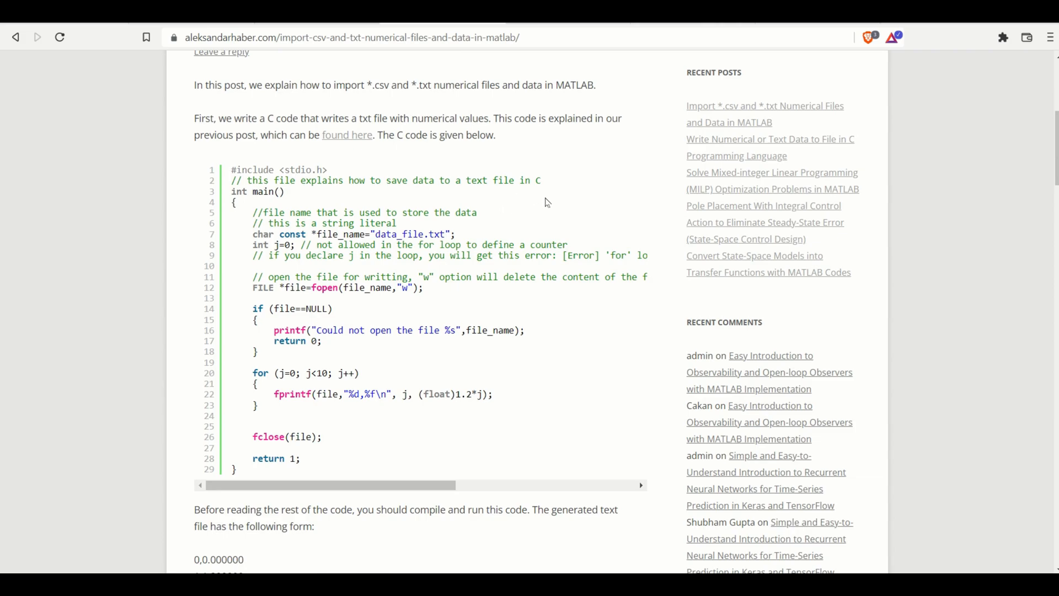
mouse_move(669, 172)
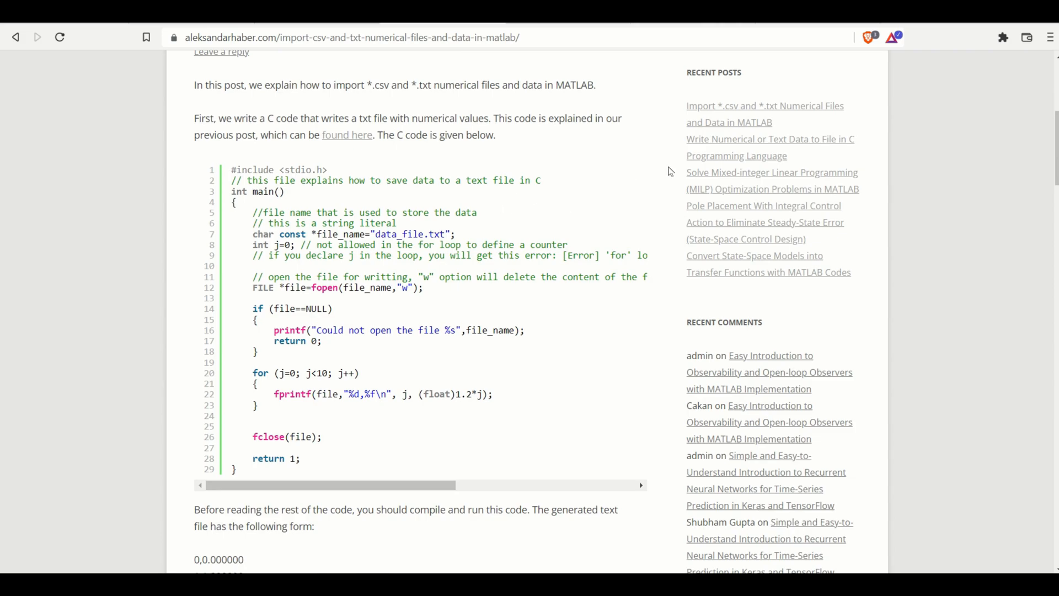